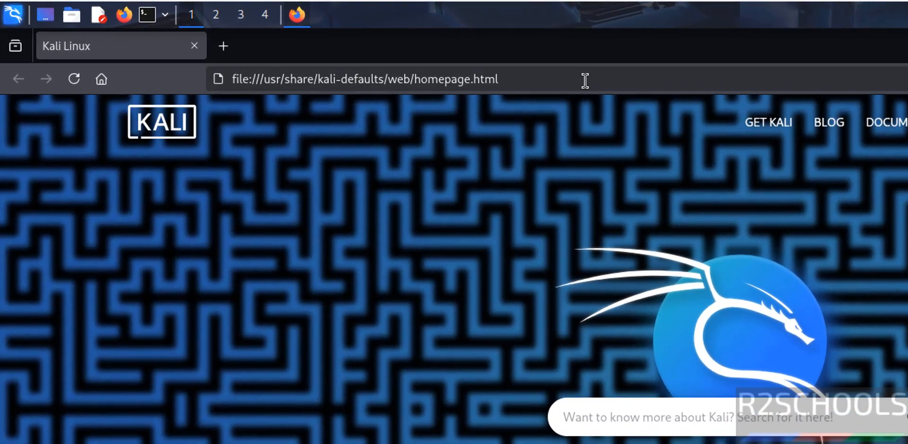
Navigate Firefox to the ngrok website via the address bar
type("ngr")
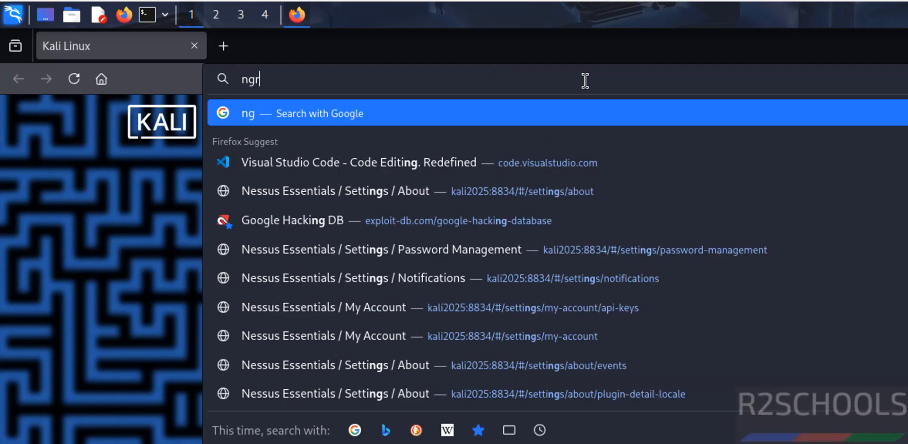
key("Return")
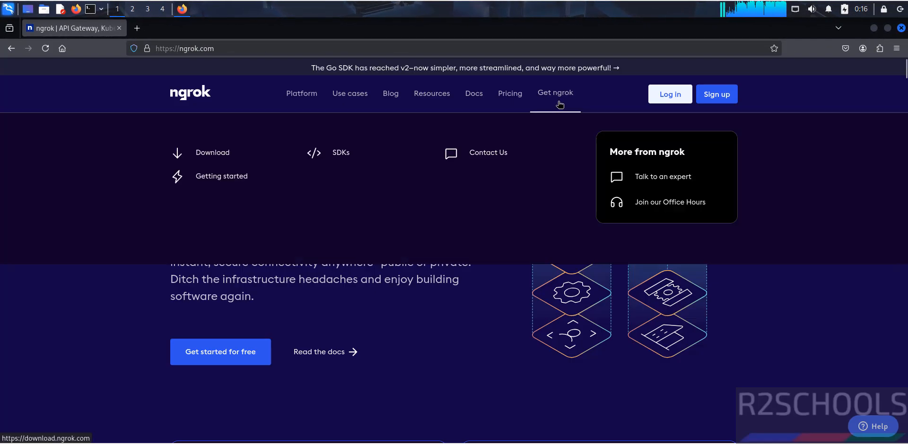
mouse_move(566, 104)
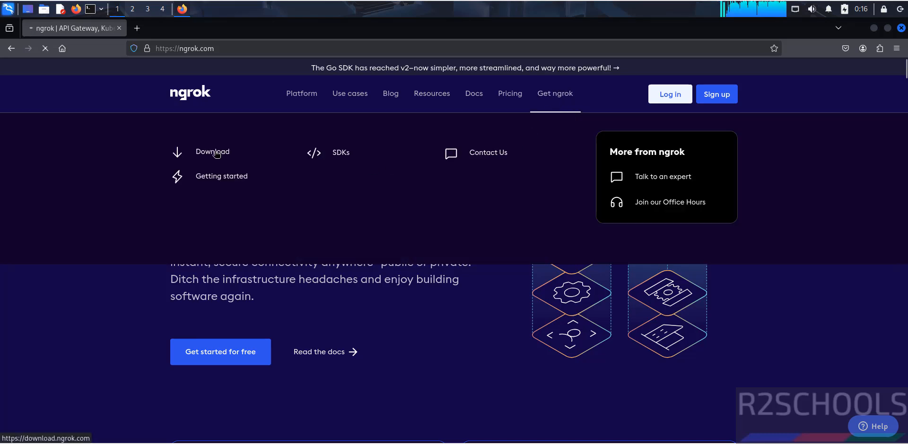
Review the ngrok Linux Apt install and run instructions on the Download page
left_click(212, 151)
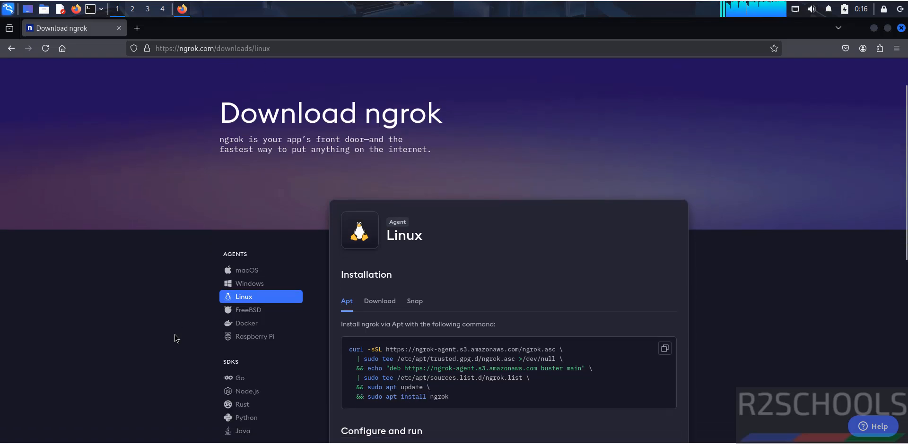
scroll("down", 3)
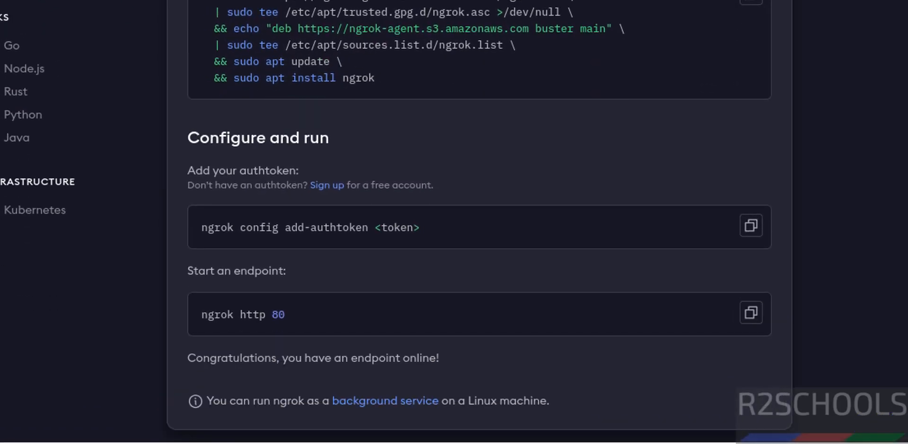
mouse_move(156, 365)
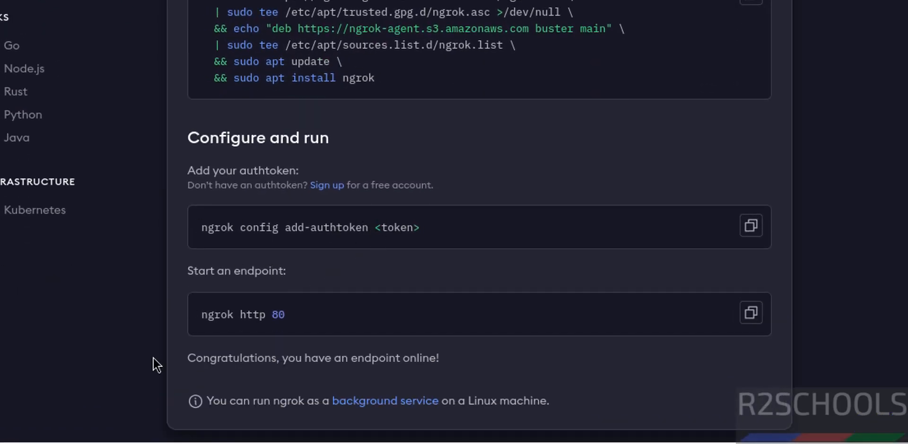
scroll("up", 3)
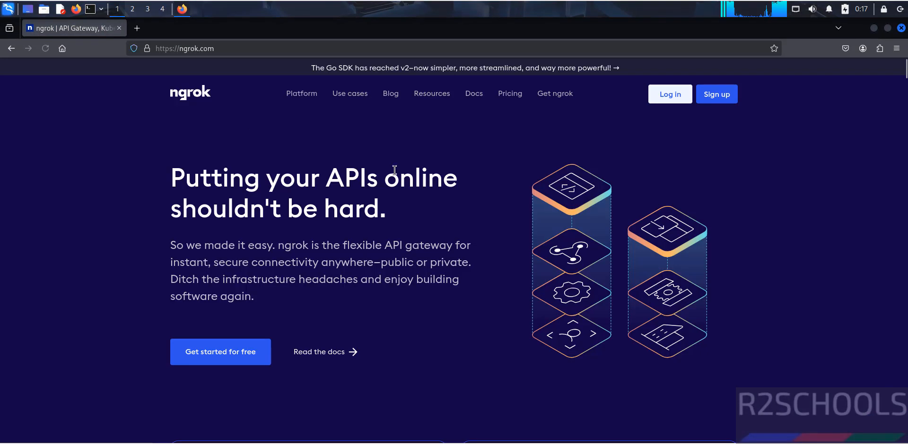
Reach the ngrok Sign up form and focus its Email field
left_click(716, 94)
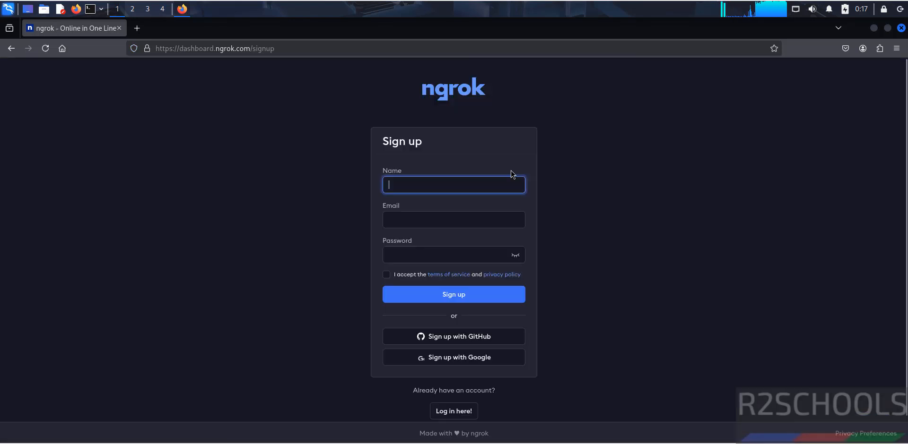
mouse_move(466, 187)
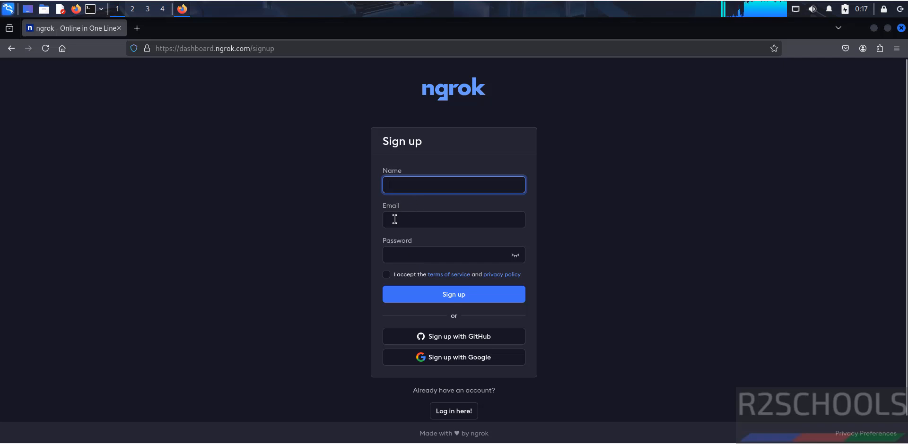
left_click(453, 220)
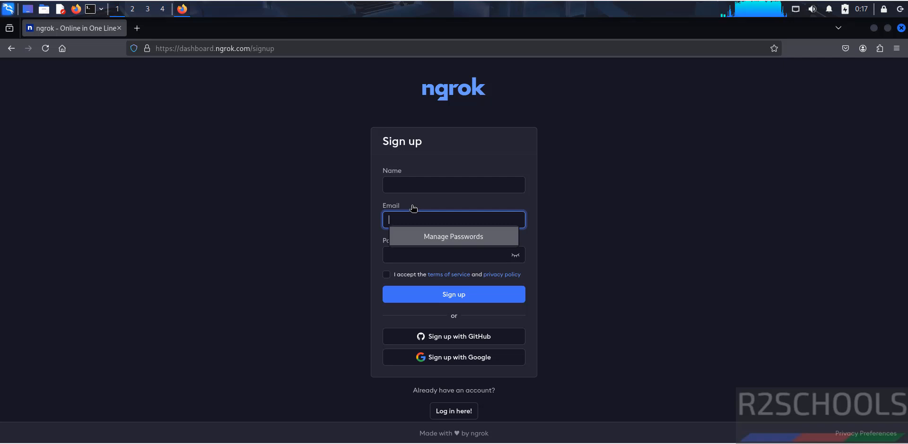
mouse_move(385, 275)
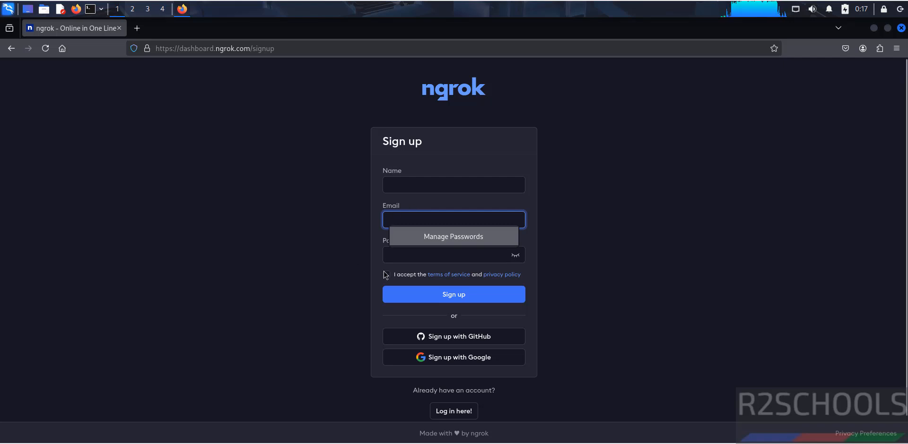
mouse_move(403, 299)
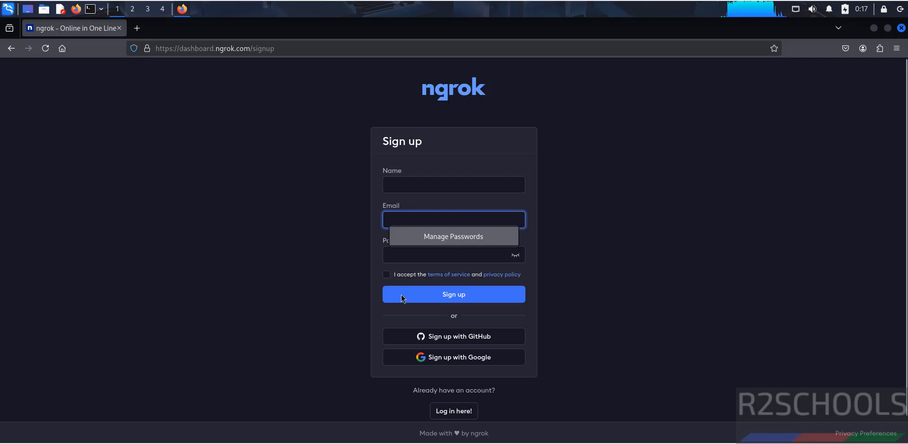
mouse_move(73, 93)
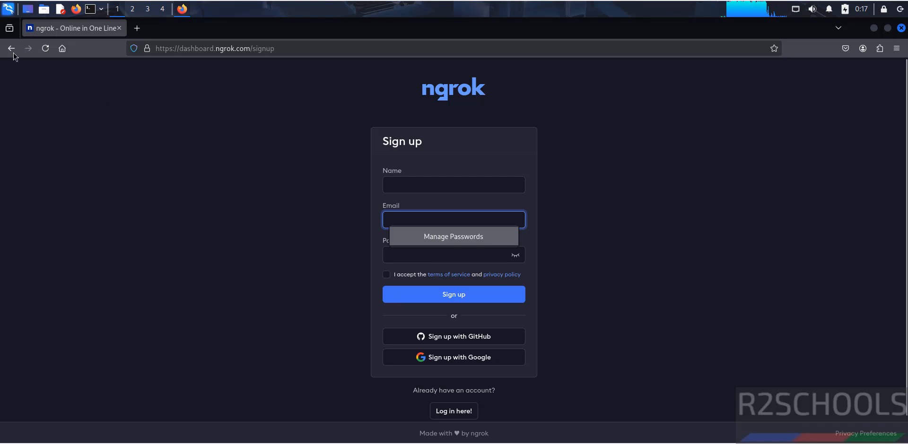
Log in with email and password to the ngrok dashboard's Setup & Installation page
left_click(453, 411)
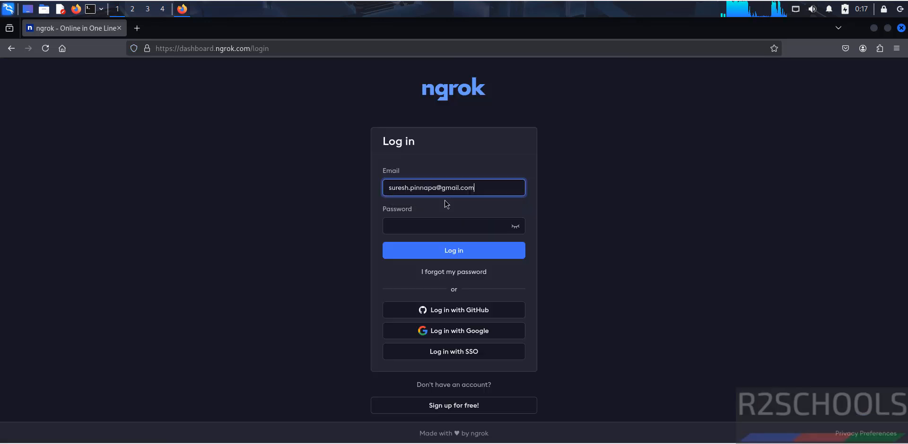
left_click(453, 226)
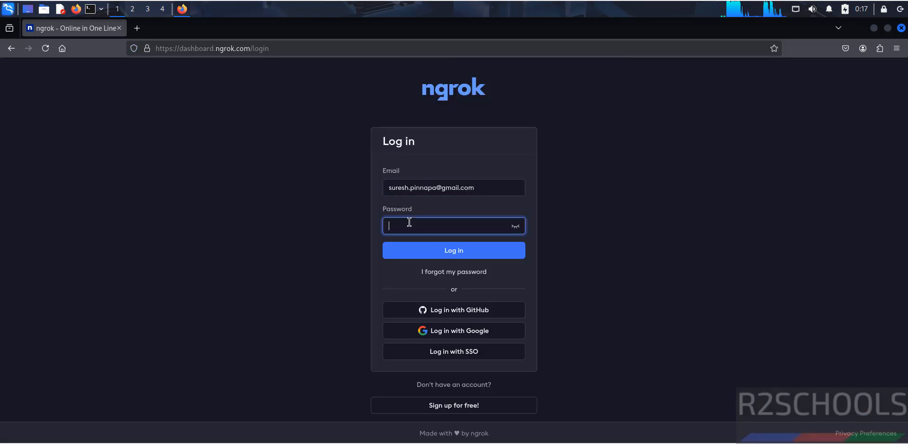
left_click(453, 250)
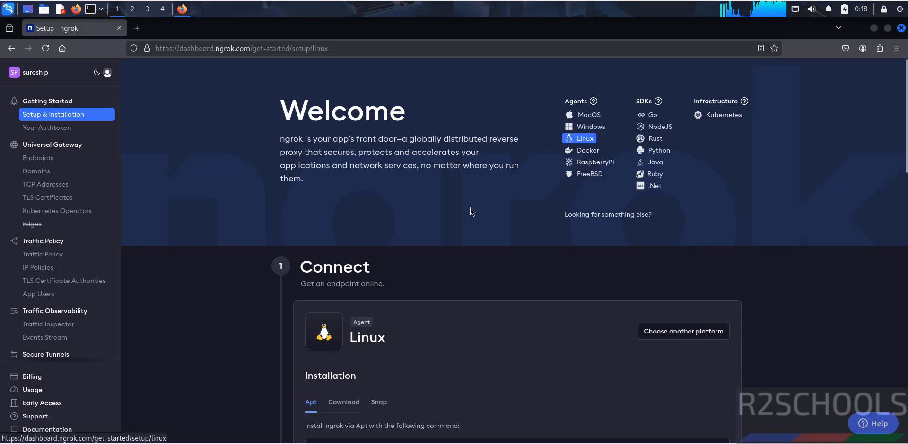
scroll("down", 3)
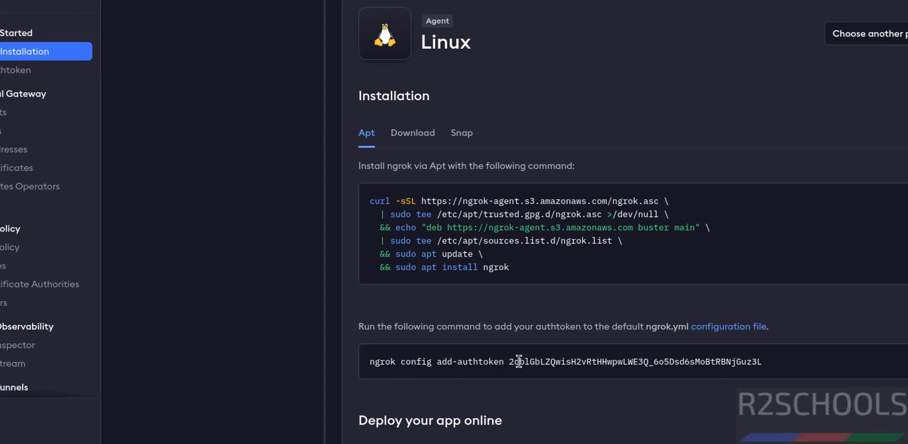
mouse_move(369, 101)
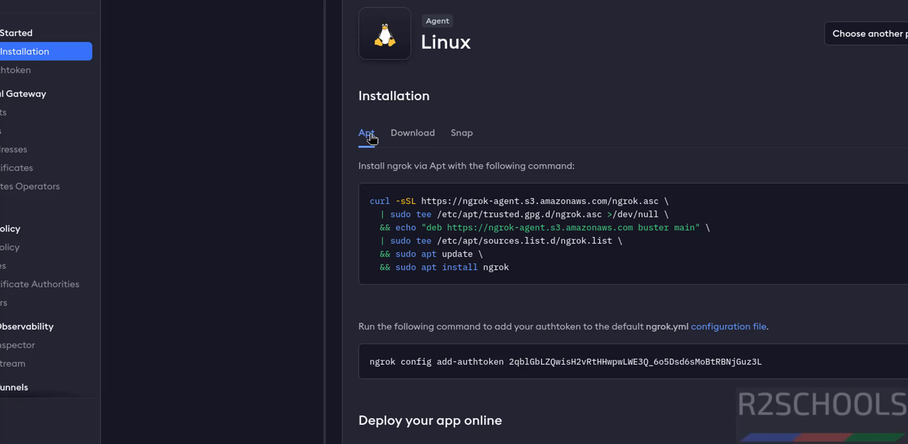
mouse_move(413, 139)
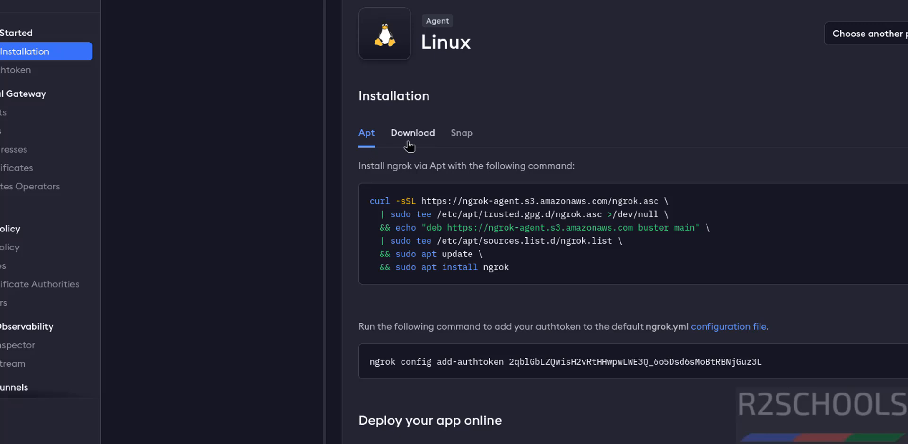
mouse_move(460, 140)
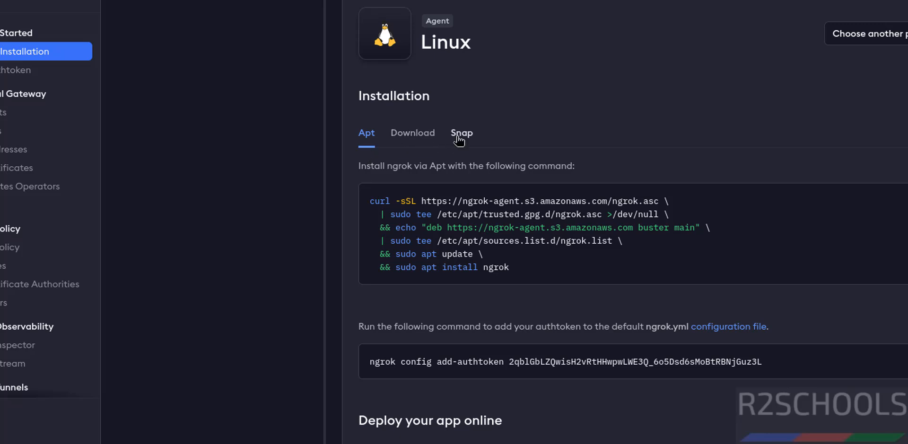
left_click(412, 132)
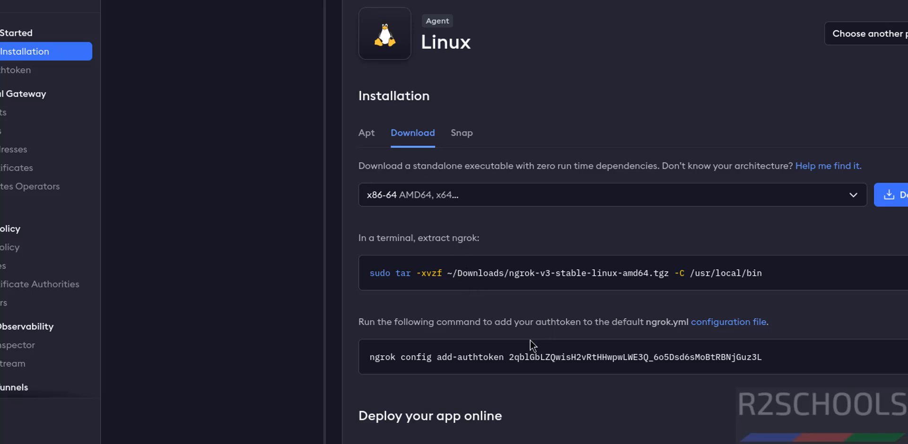
left_click(366, 133)
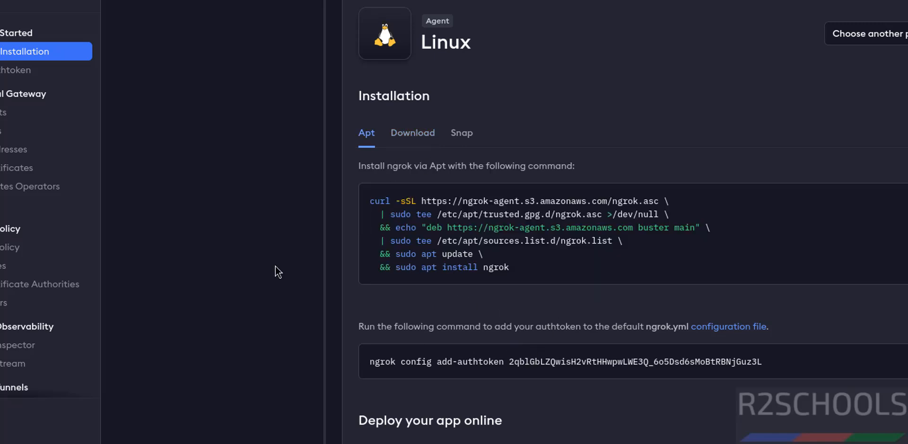
mouse_move(420, 290)
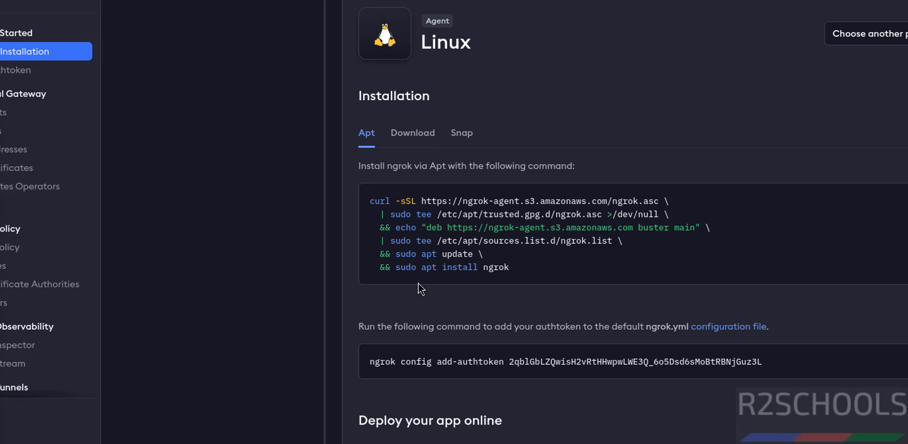
mouse_move(259, 265)
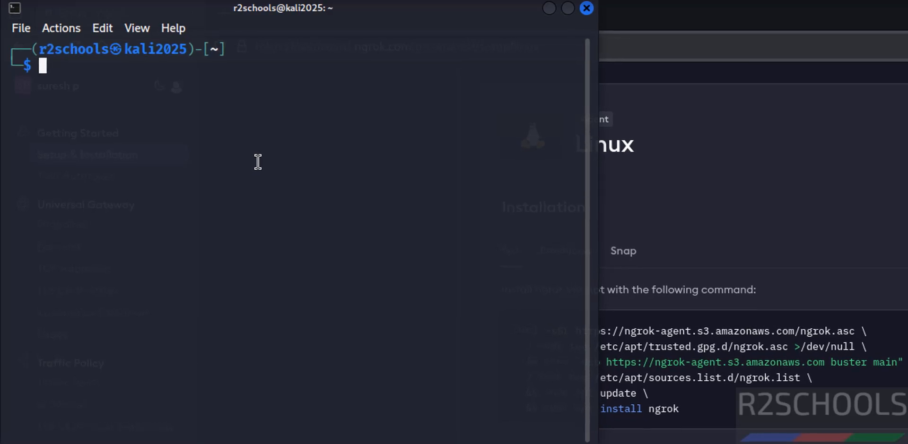
Run sudo systemctl status apache2, confirming the service is inactive and disabled
type("sudo systemctl status nessusd")
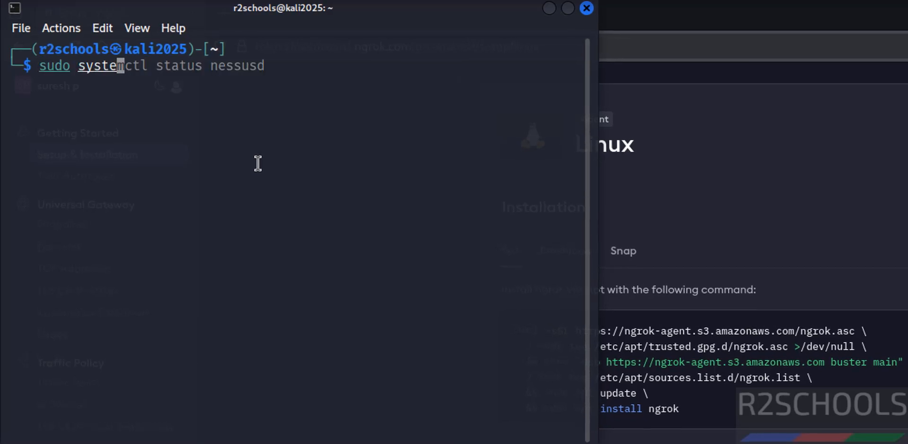
type("sra")
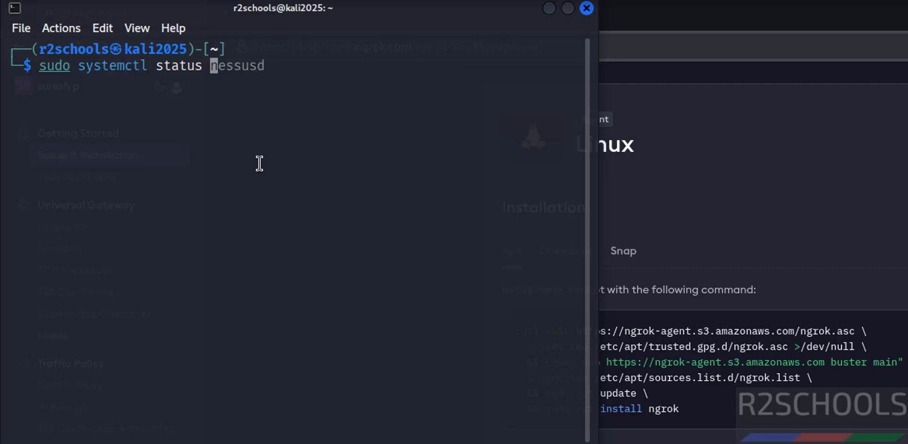
key("Return")
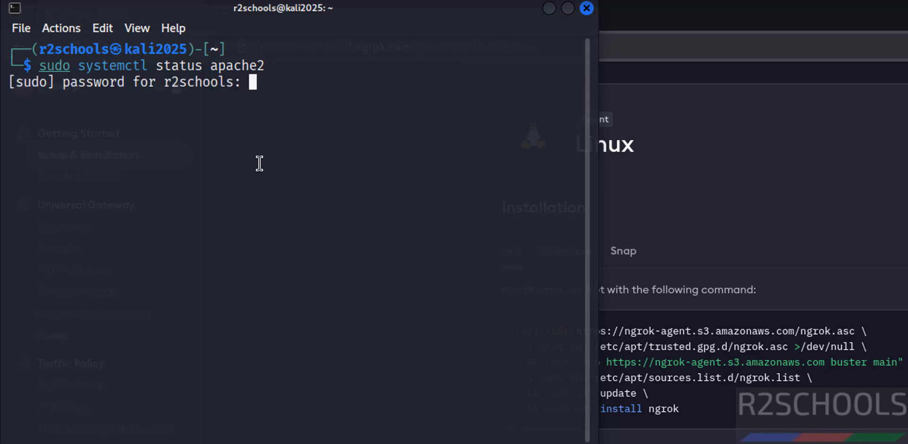
key("Return")
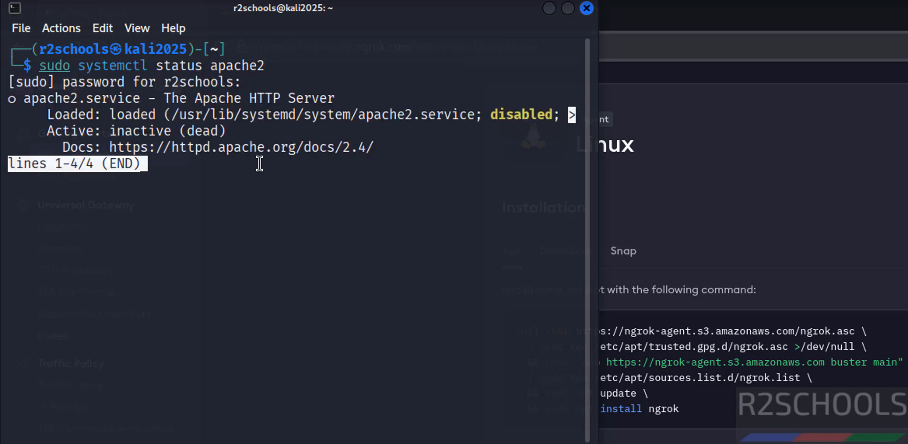
key("q")
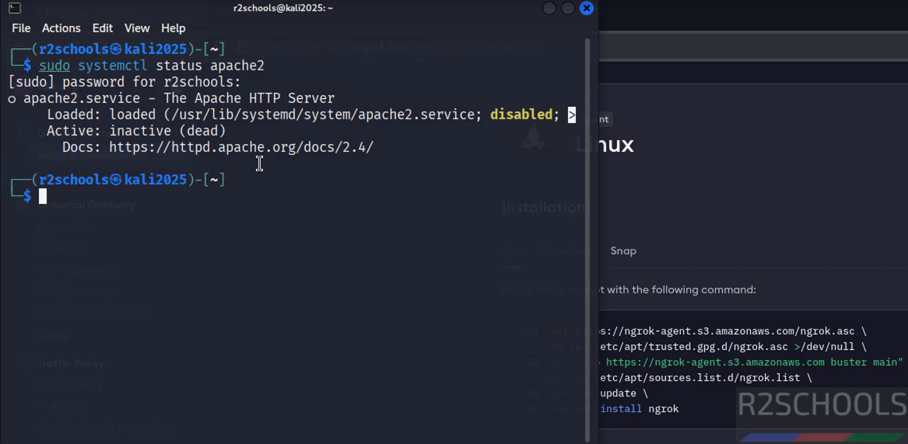
Start apache2 with systemctl and confirm its status shows active (running)
key("Up")
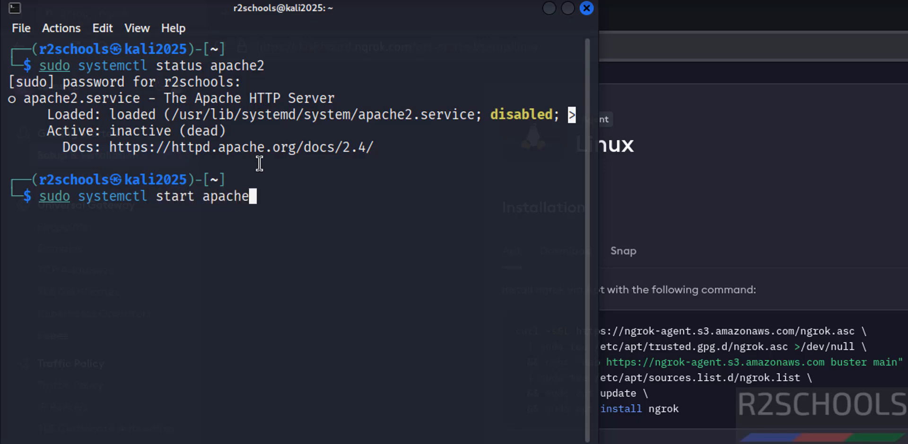
key("Return")
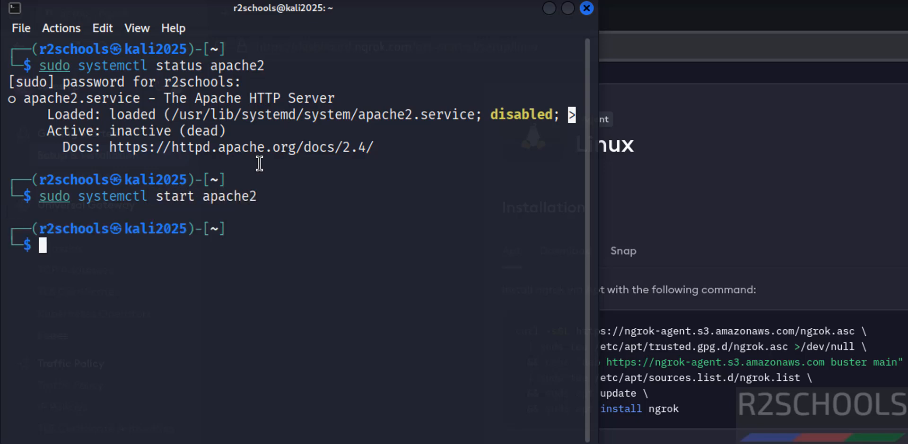
type("sudo systemctl status apache2")
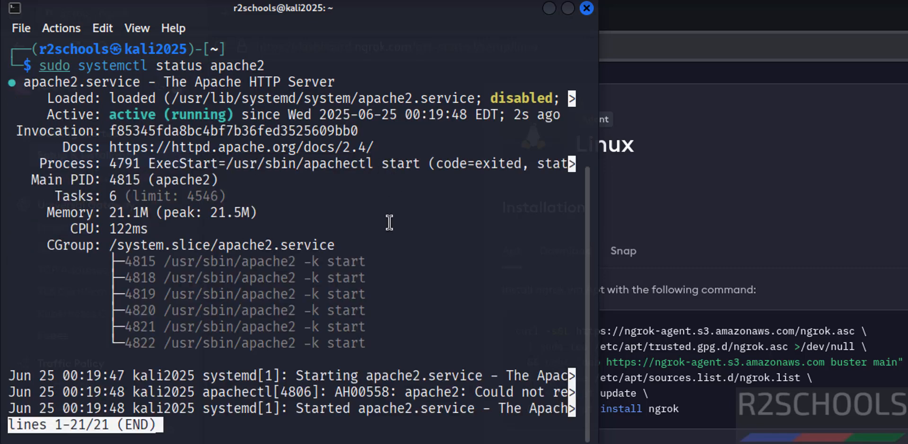
key("q")
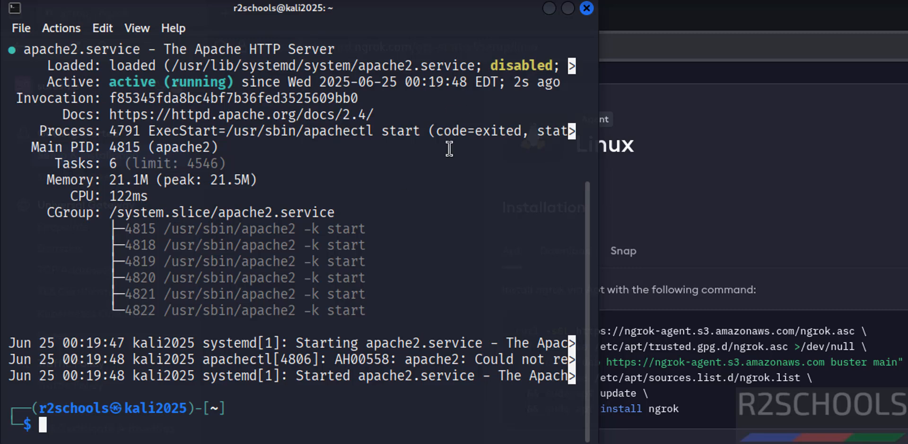
Enable apache2 at boot and recheck status confirming enabled and running
type("sudo systemctl status apache2")
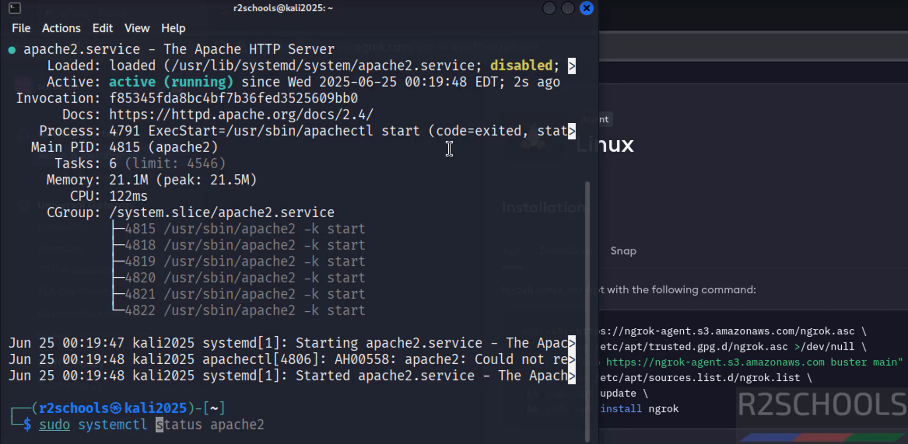
type("enable")
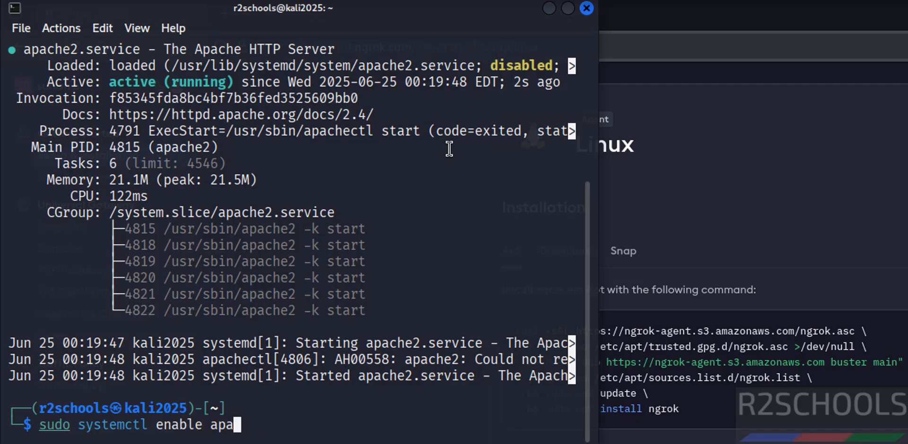
key("Return")
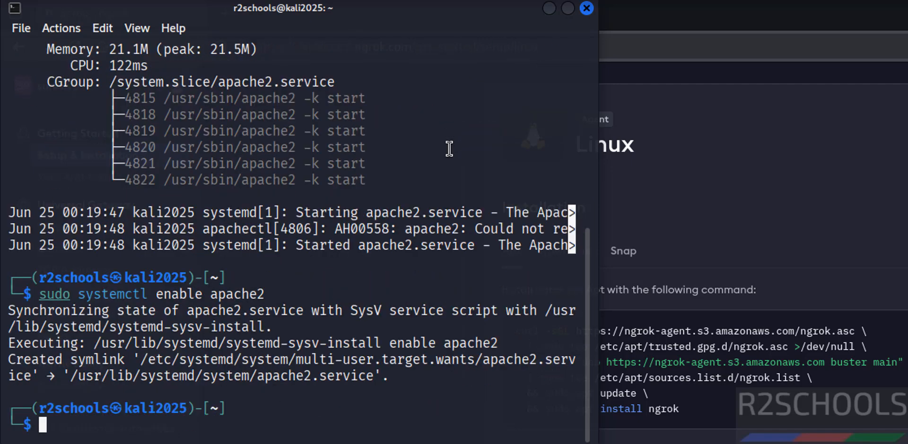
type("sudo systemctl enable apache2")
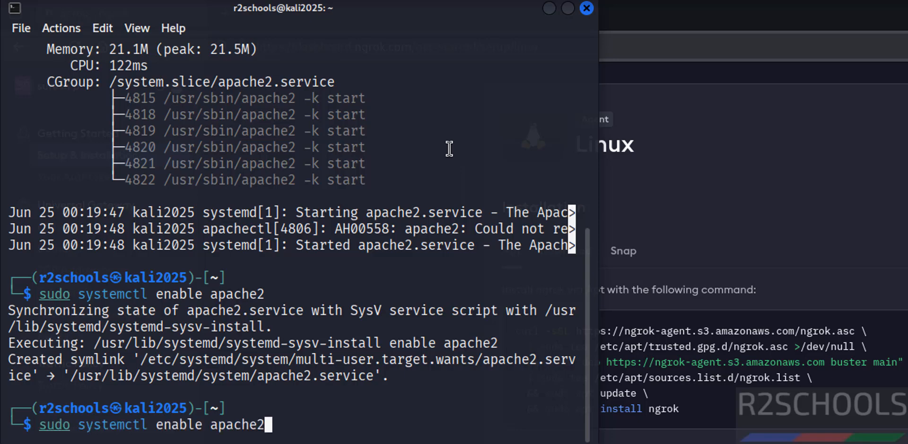
key("Return")
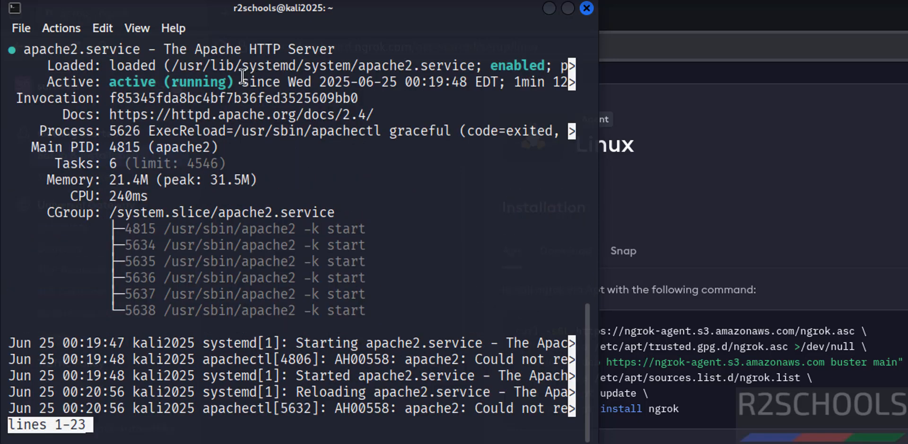
mouse_move(538, 90)
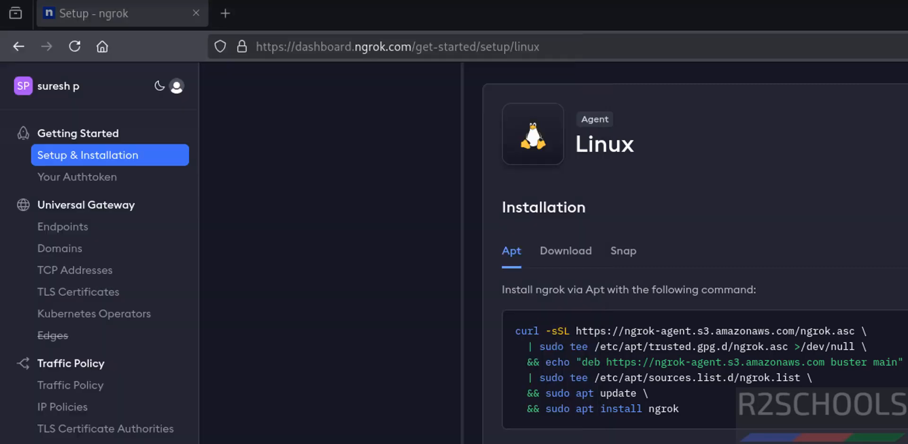
mouse_move(531, 334)
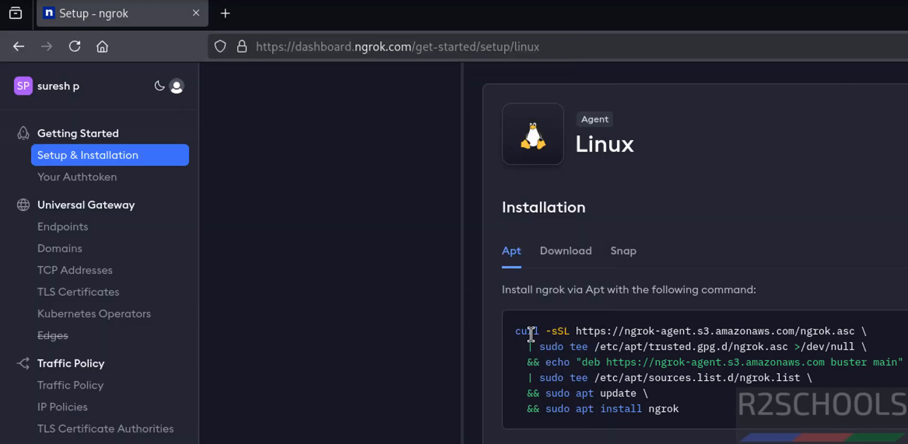
mouse_move(517, 335)
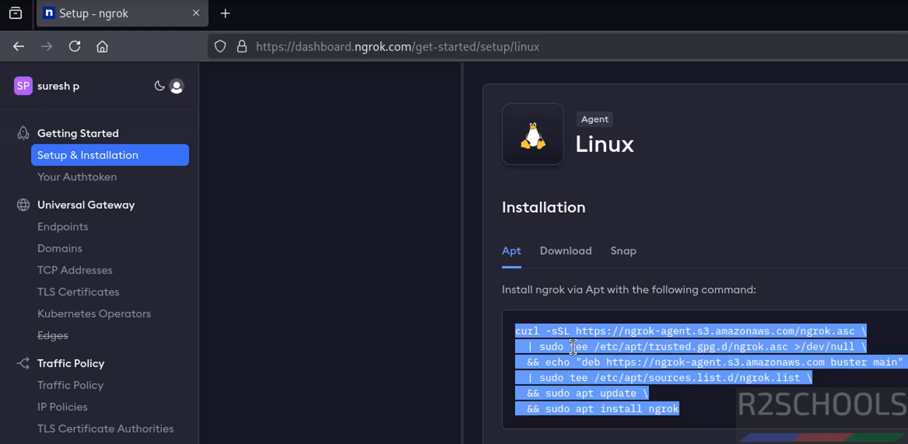
Copy the ngrok Apt install command from the Linux setup page
right_click(571, 347)
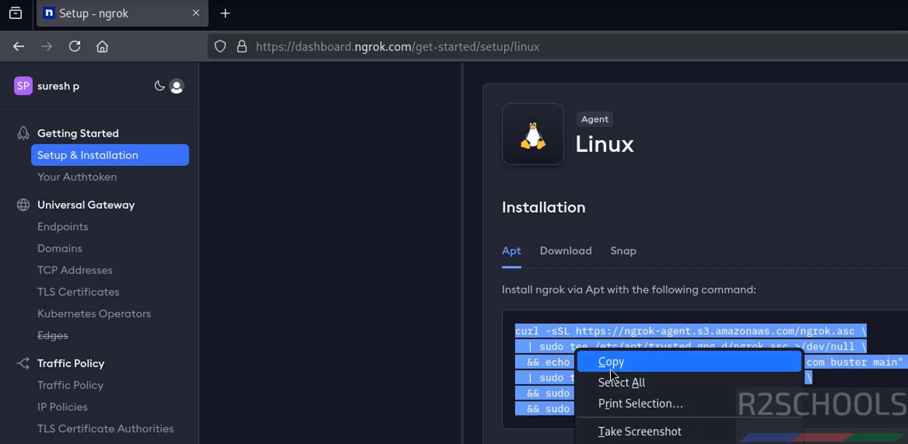
left_click(608, 361)
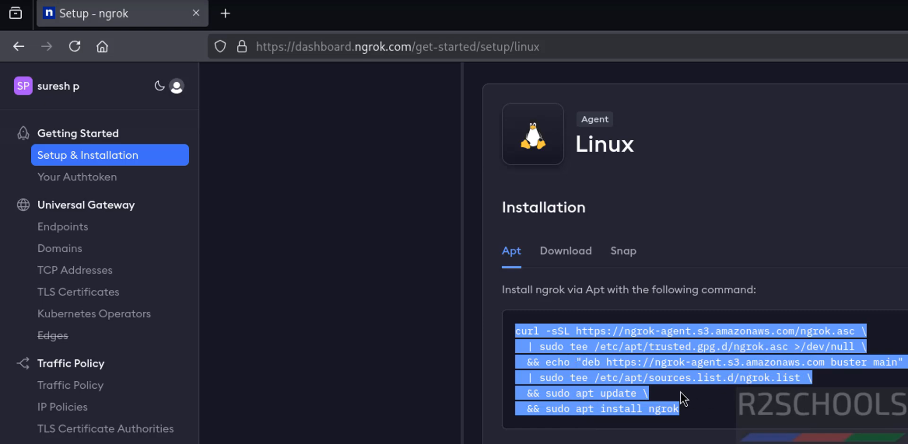
mouse_move(650, 435)
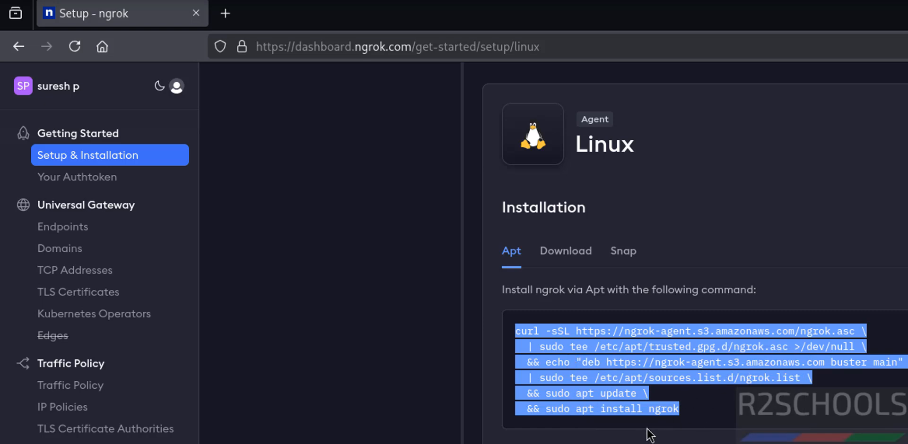
mouse_move(641, 431)
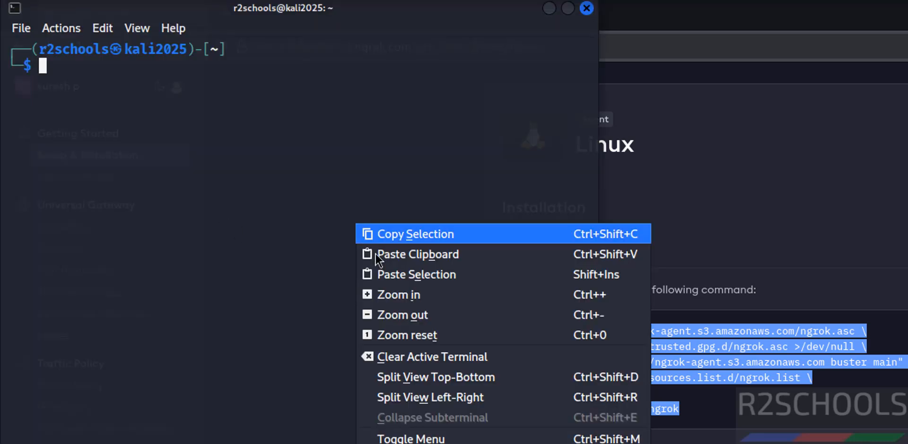
Install the ngrok agent via the pasted Apt command and check ngrok --version reports 3.23.2
left_click(416, 254)
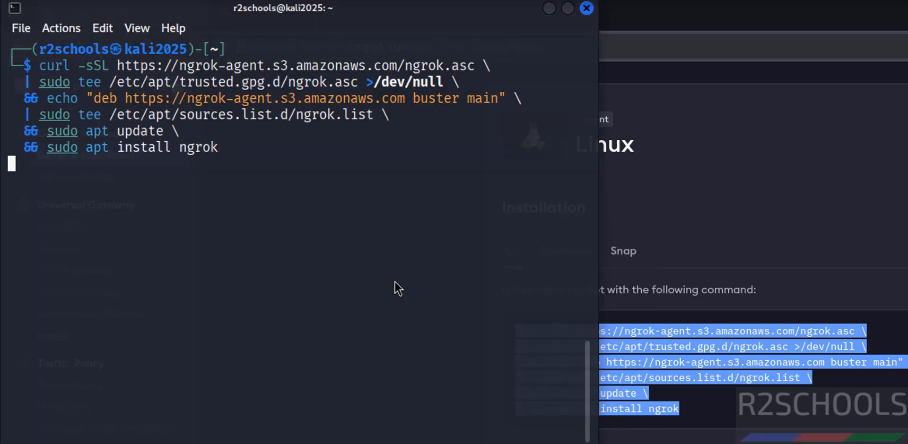
key("Return")
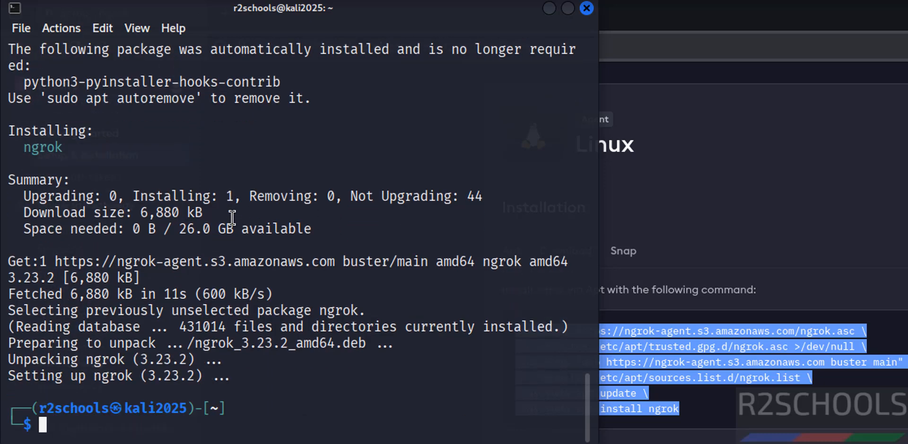
mouse_move(168, 265)
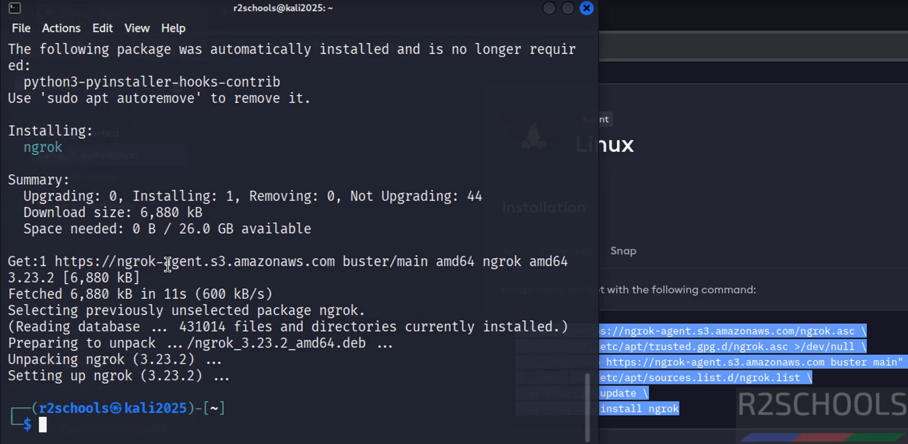
mouse_move(87, 367)
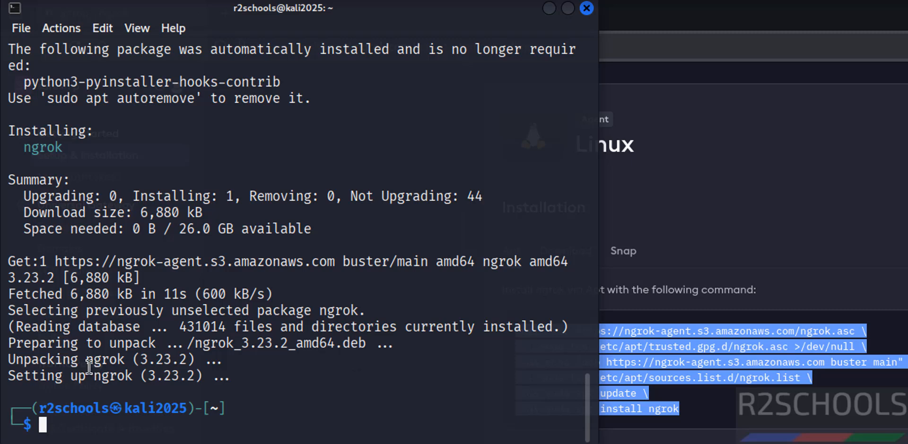
mouse_move(296, 379)
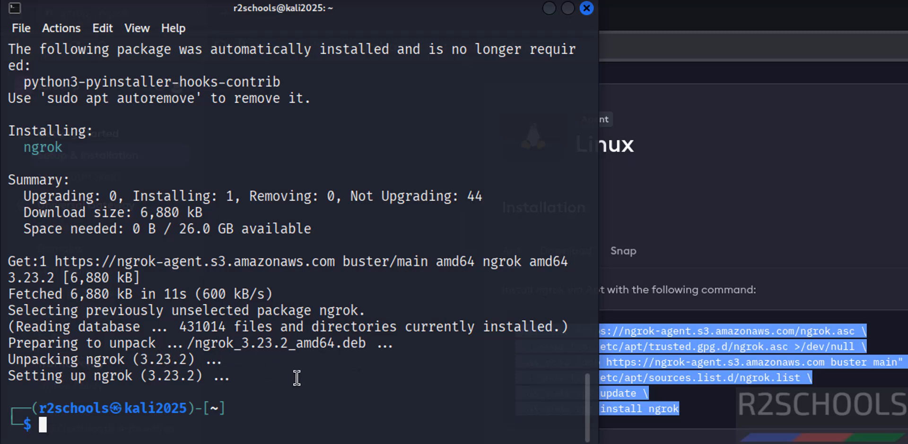
type("ngrok --version")
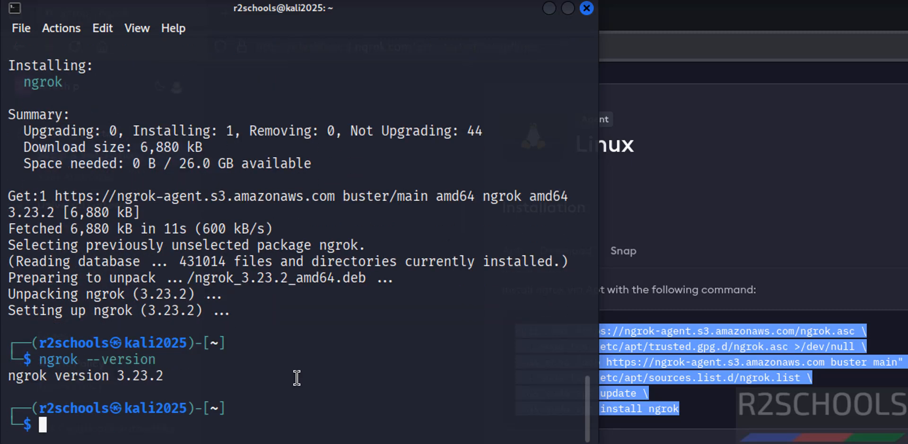
mouse_move(240, 359)
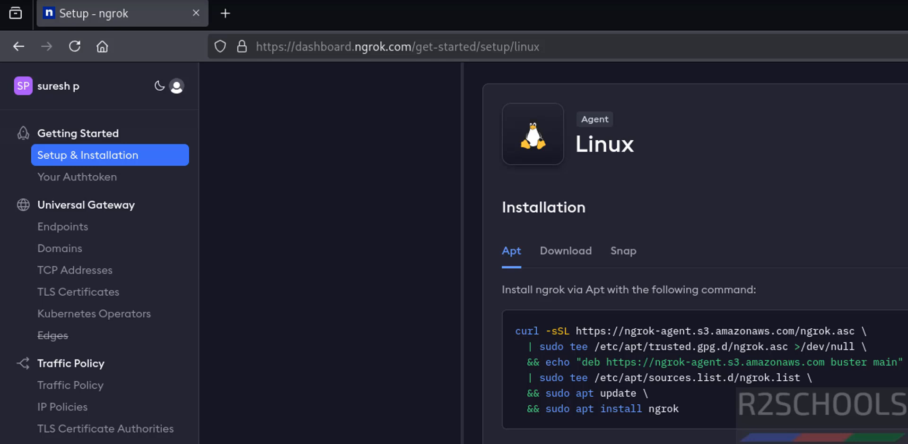
Discard the mistaken install-command paste and locate the config add-authtoken command
scroll("down", 3)
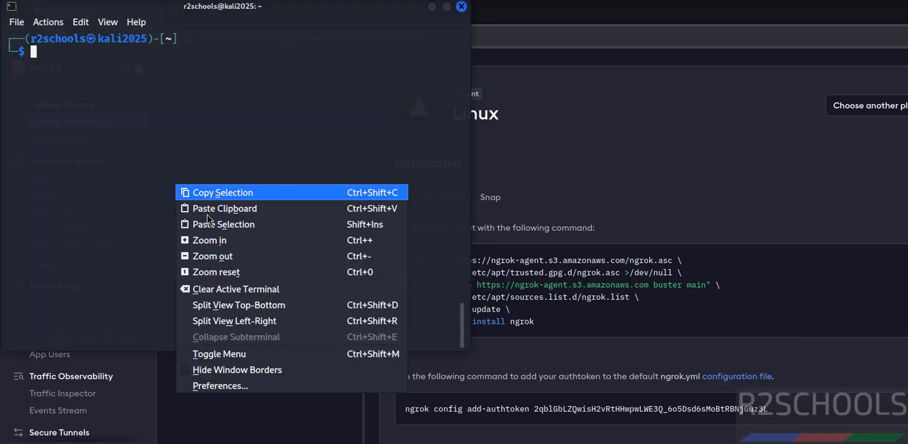
left_click(224, 208)
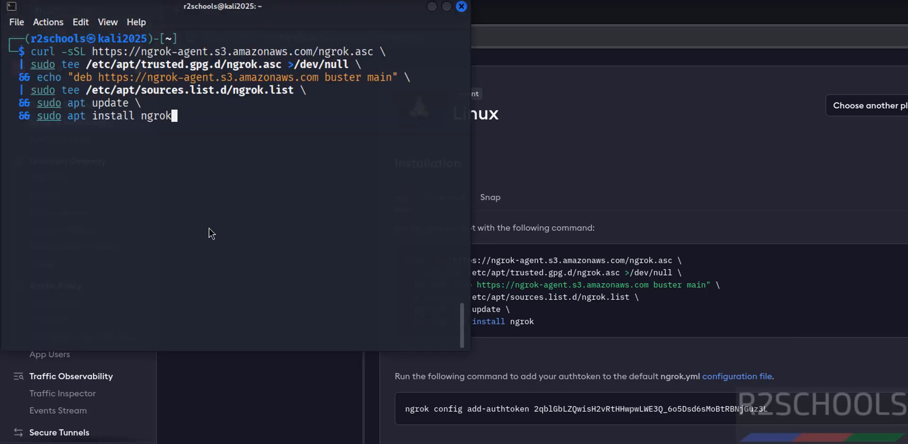
key("BackSpace")
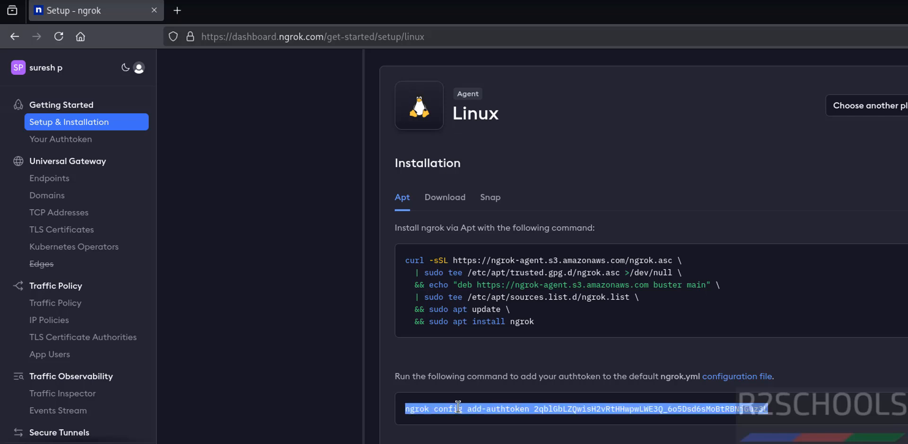
mouse_move(532, 260)
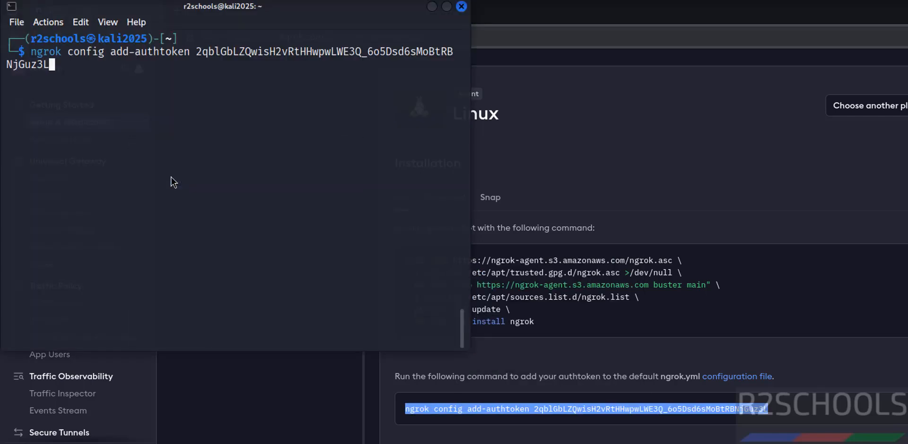
Run ngrok config add-authtoken, confirming 'Authtoken saved' to ngrok.yml
key("Return")
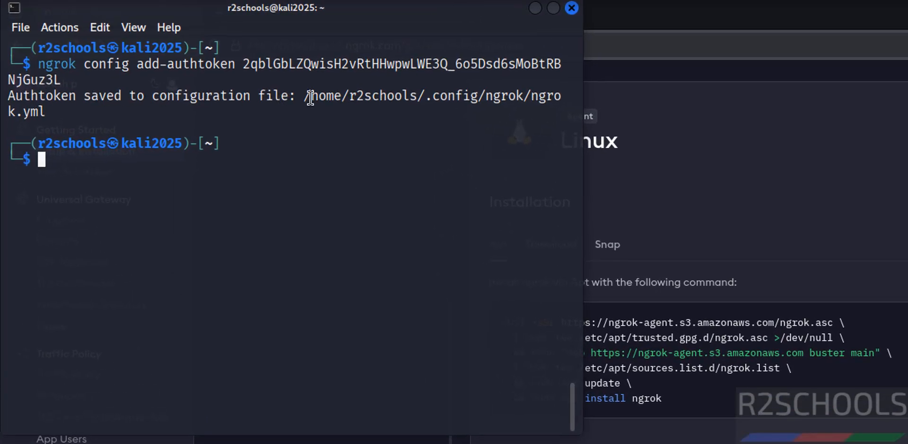
left_click_drag(306, 96, 469, 112)
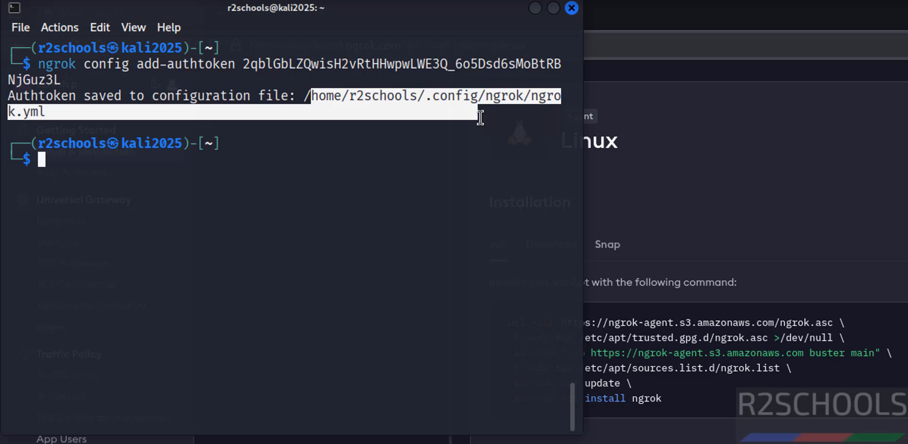
left_click(463, 146)
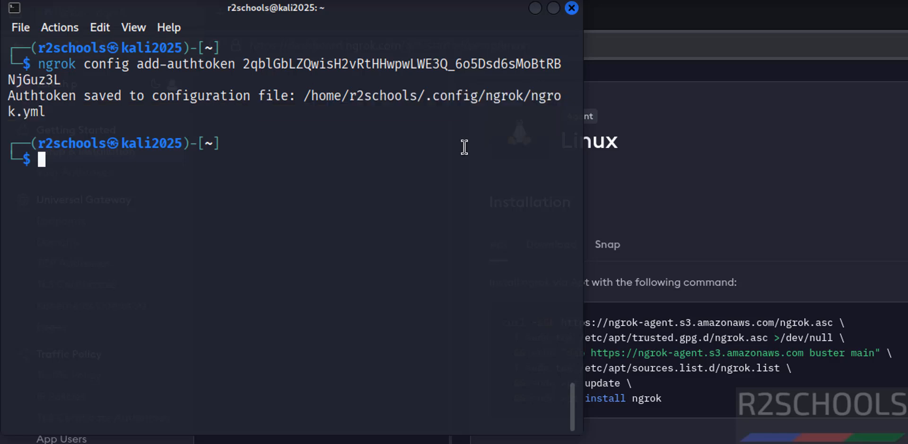
mouse_move(368, 266)
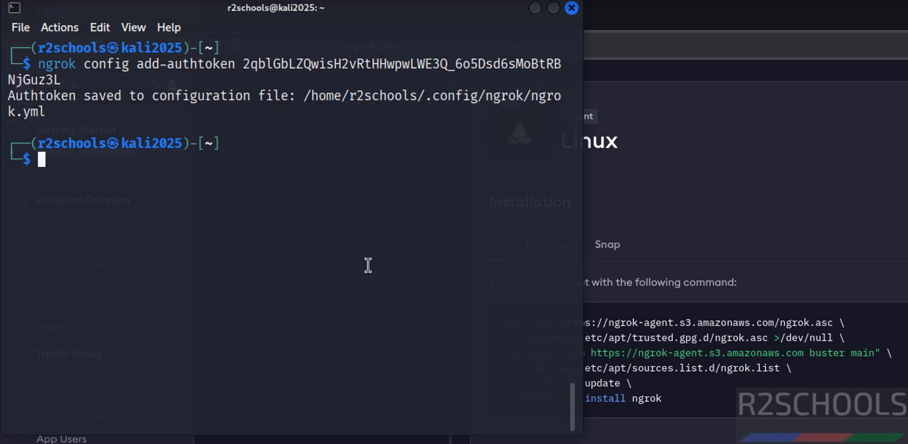
Run 'ngrok http 80' and copy the public ngrok-free.app forwarding address it reports
type("ngrok http")
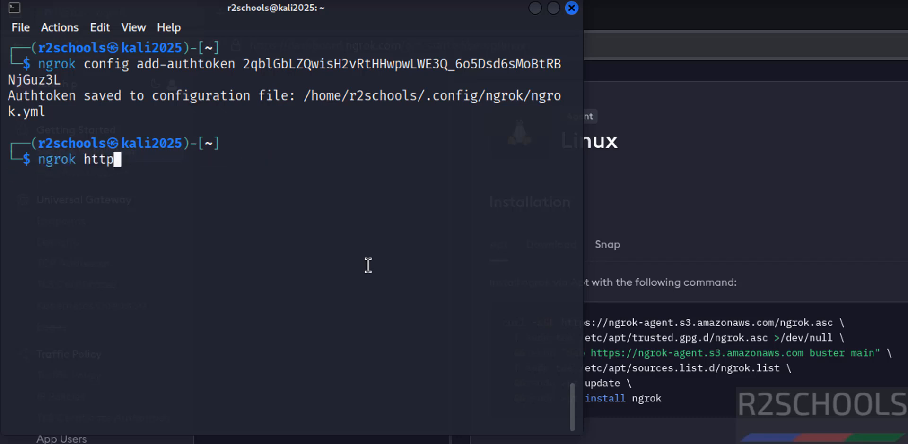
type("80")
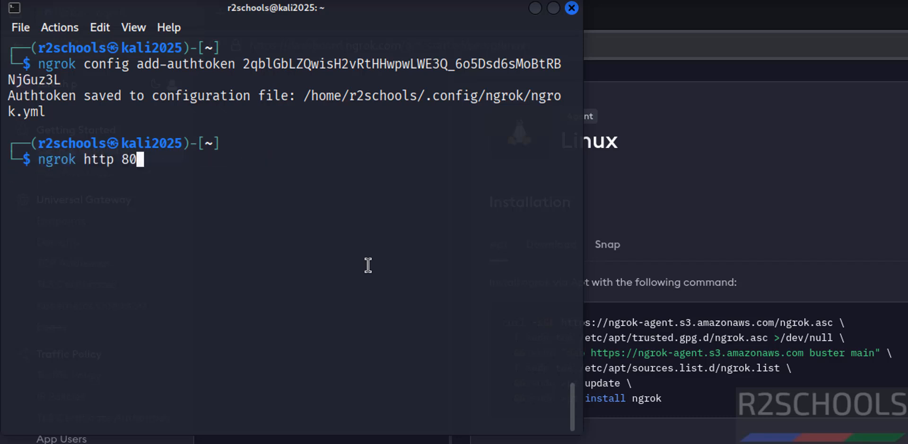
key("Return")
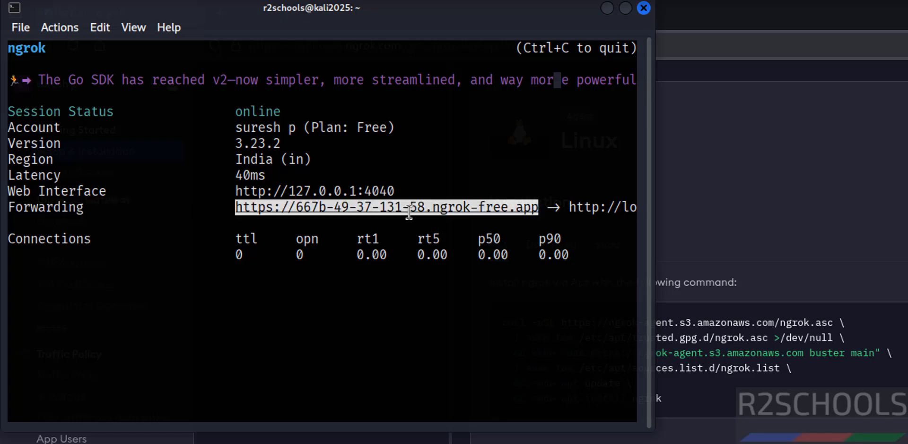
right_click(409, 207)
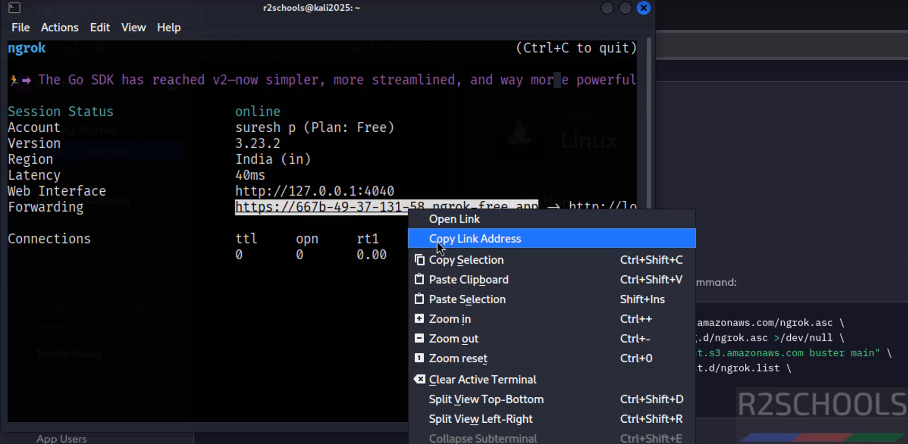
mouse_move(440, 260)
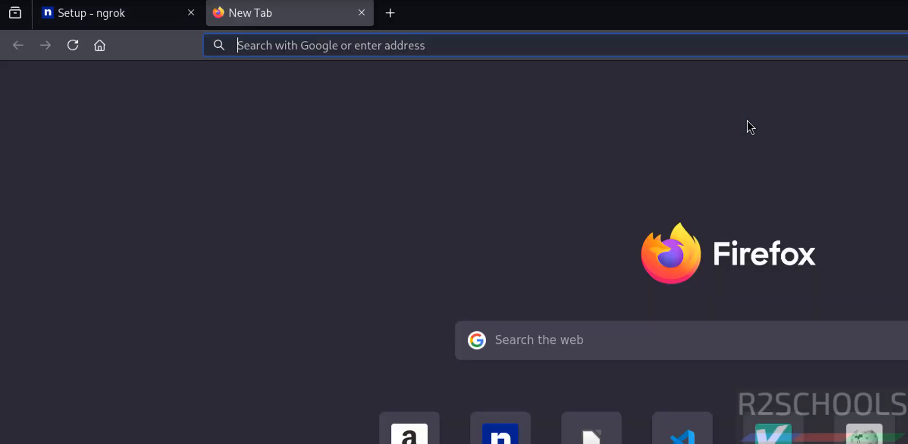
type("https://667b-49-37-131-58.ngrok-free.app")
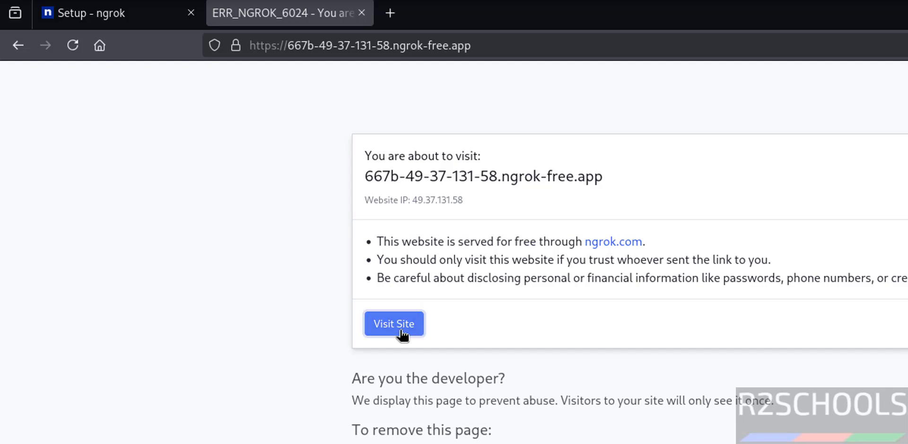
left_click(394, 323)
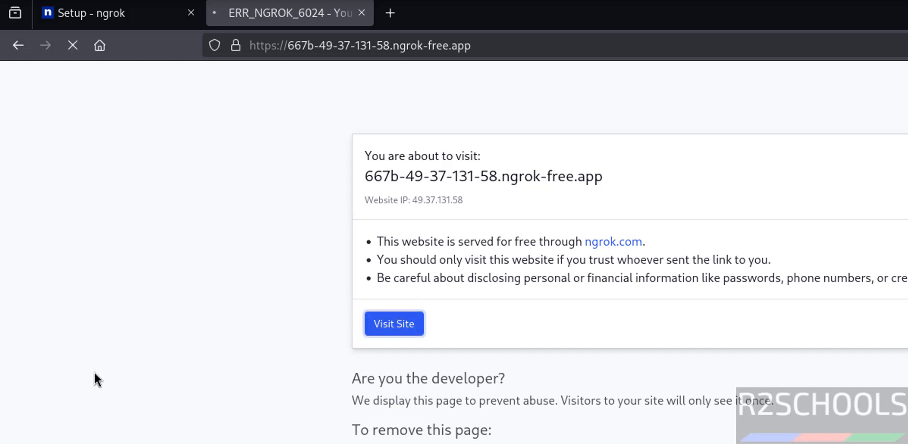
left_click(393, 324)
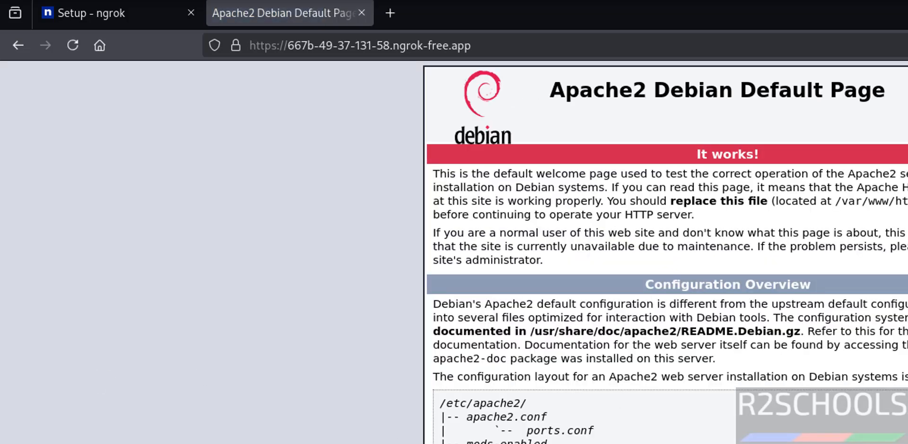
mouse_move(511, 423)
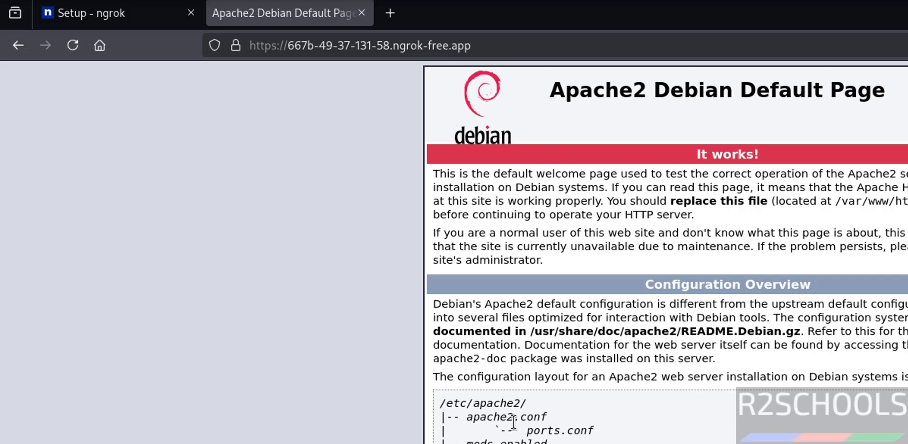
mouse_move(529, 404)
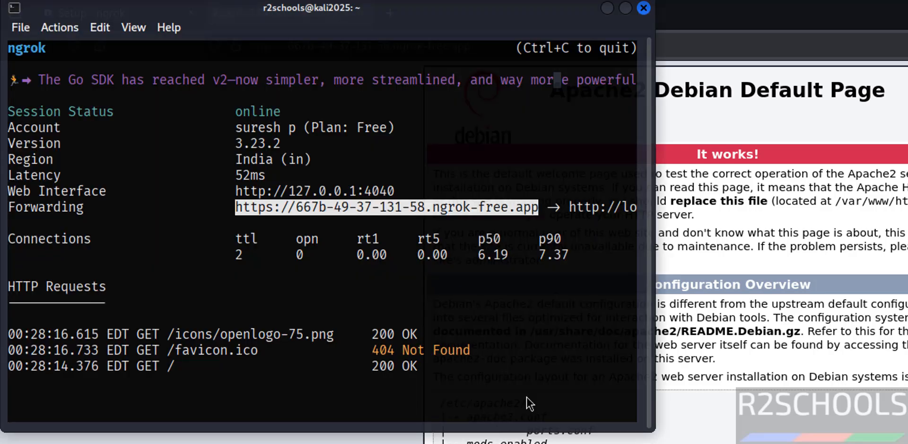
mouse_move(182, 184)
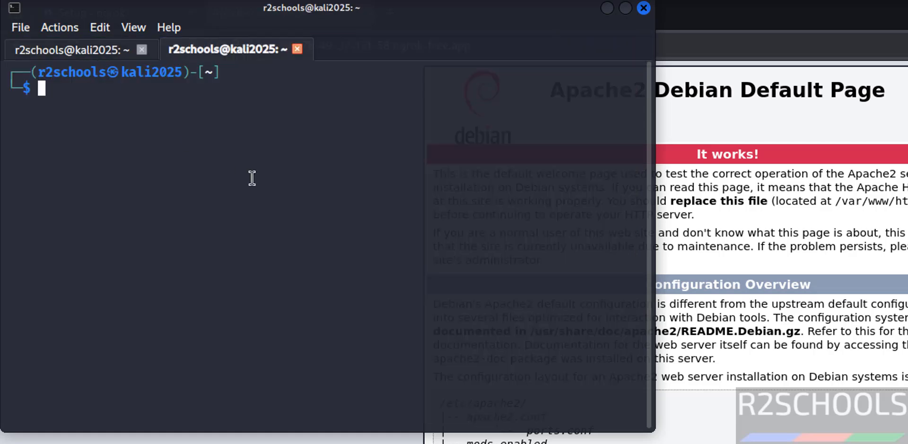
Navigate the new terminal tab into the /var/www/html web root
type("cd /")
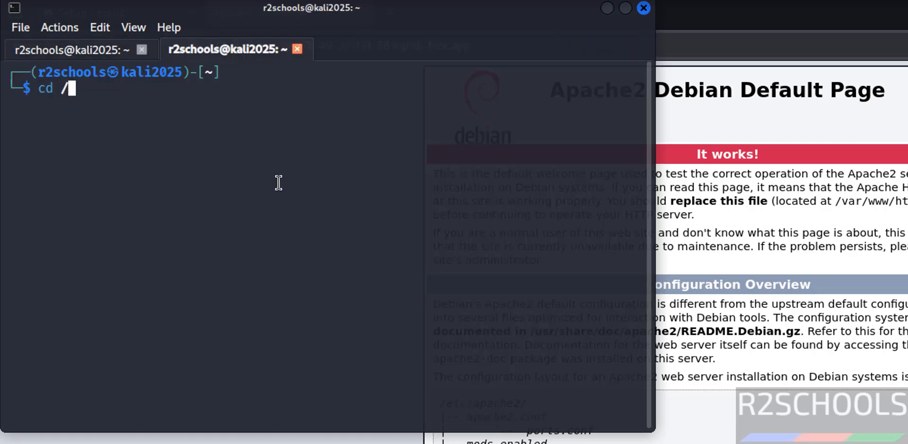
type("var/")
type("ls")
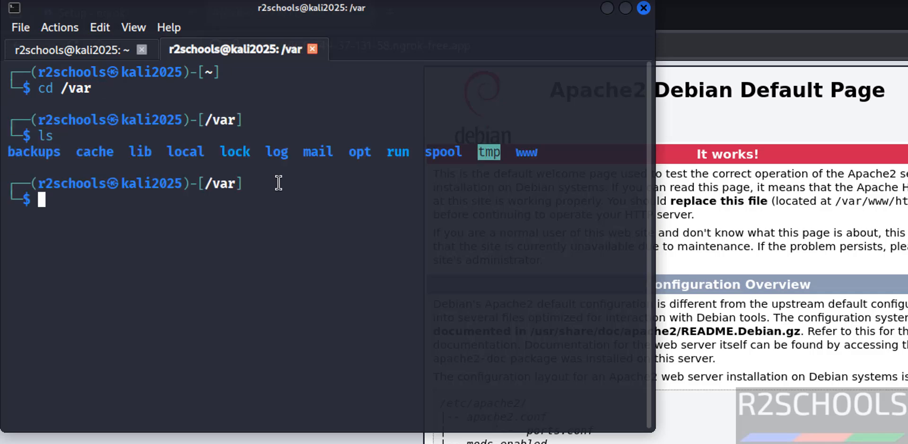
type("cd www/")
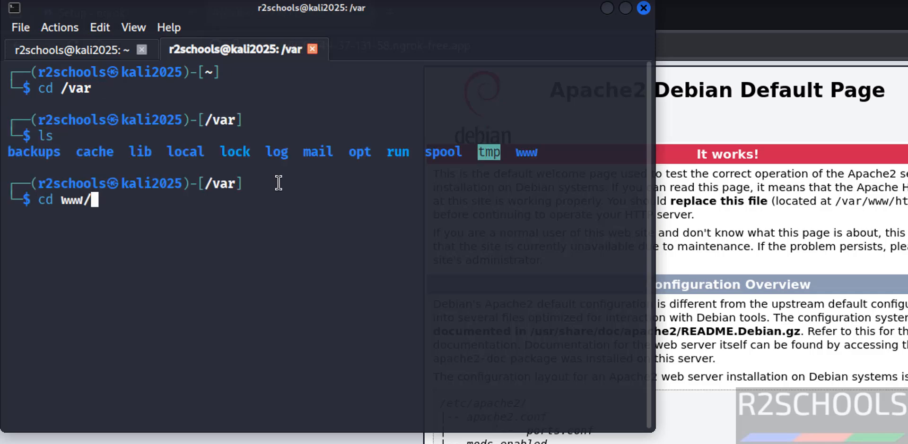
key("Return")
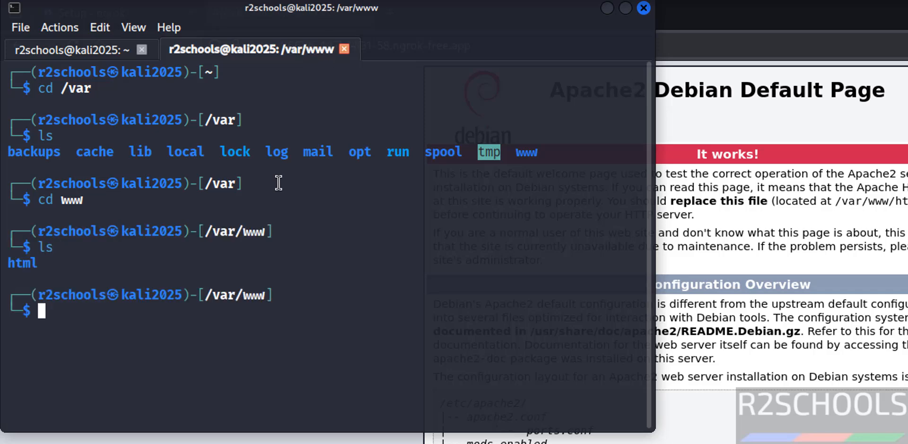
type("htm")
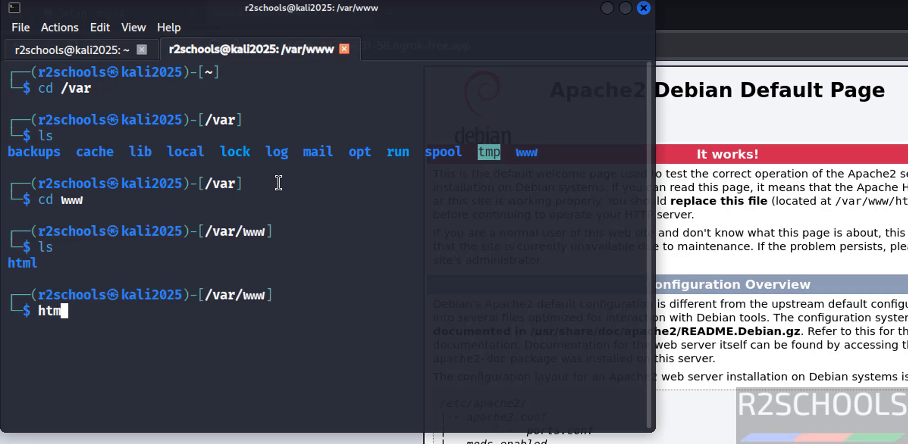
type("cd")
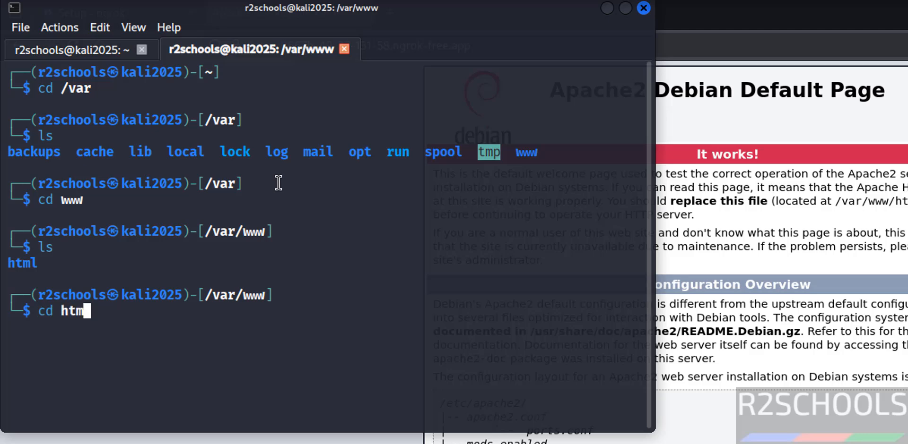
key("Return")
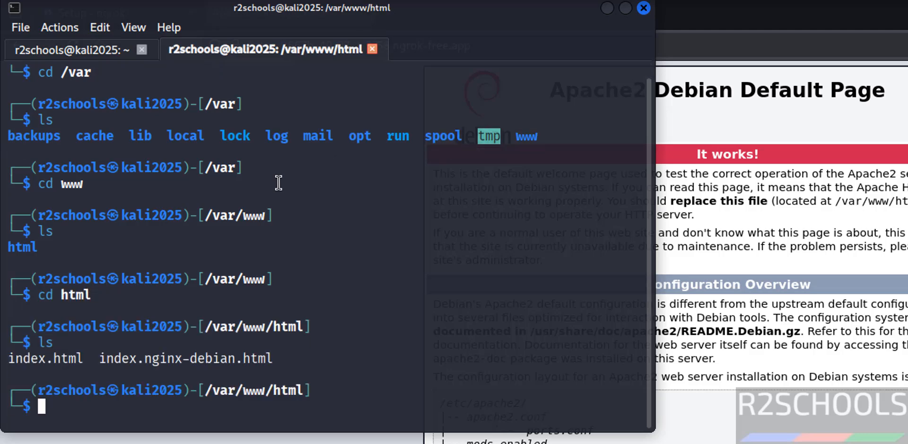
mouse_move(296, 253)
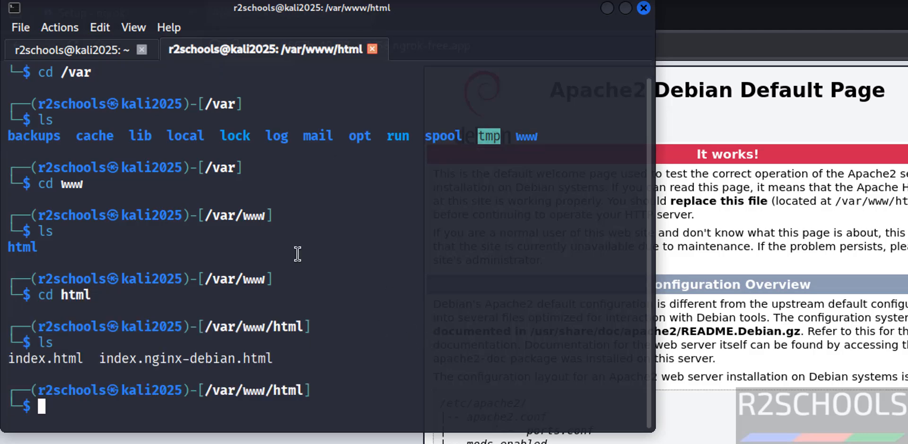
Create welcome.html in vi with sudo, supplying the password
type("sudo systemctl status nessusd")
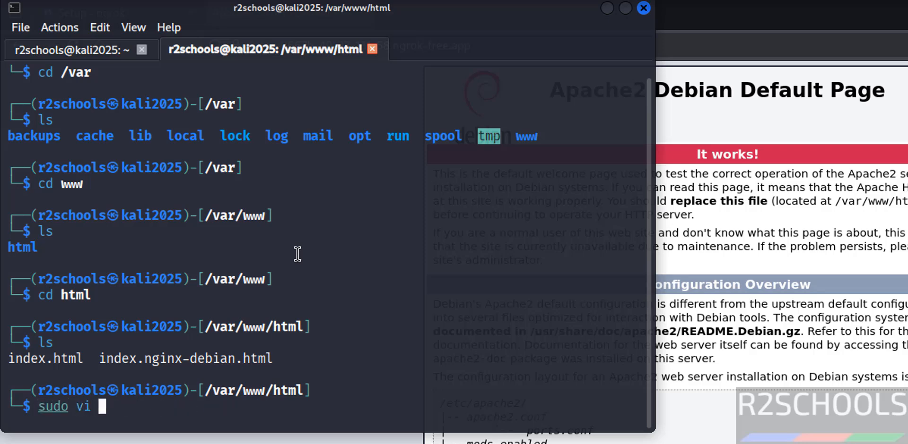
type("welcome.")
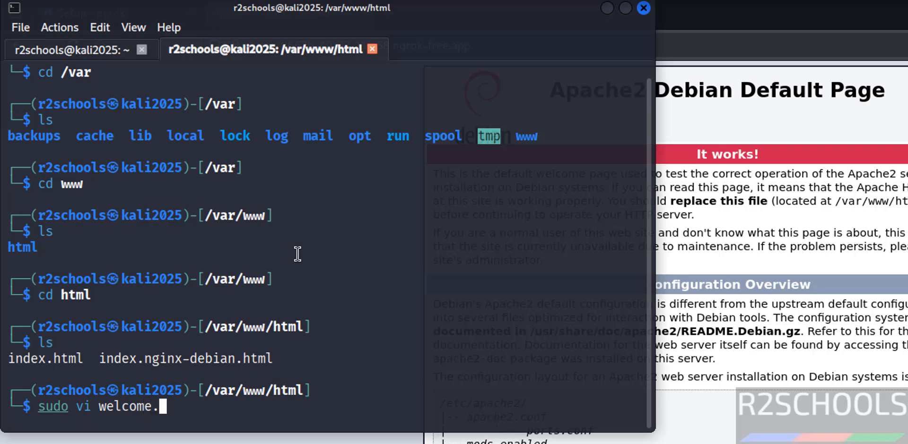
type("htm")
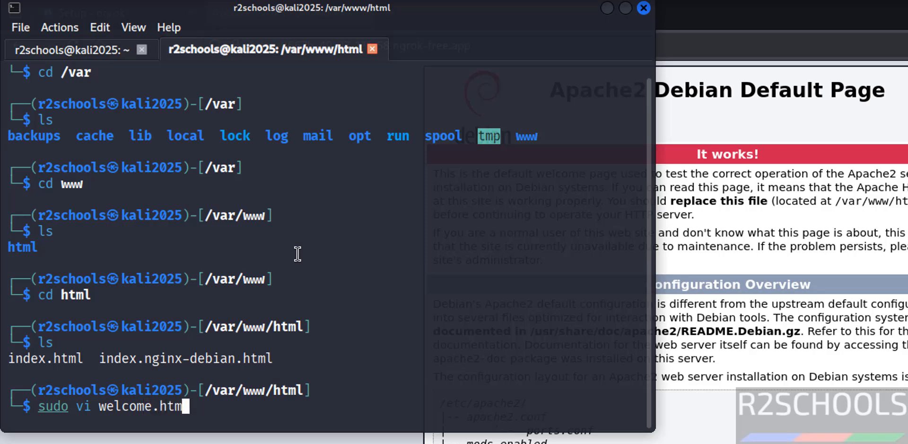
key("Return")
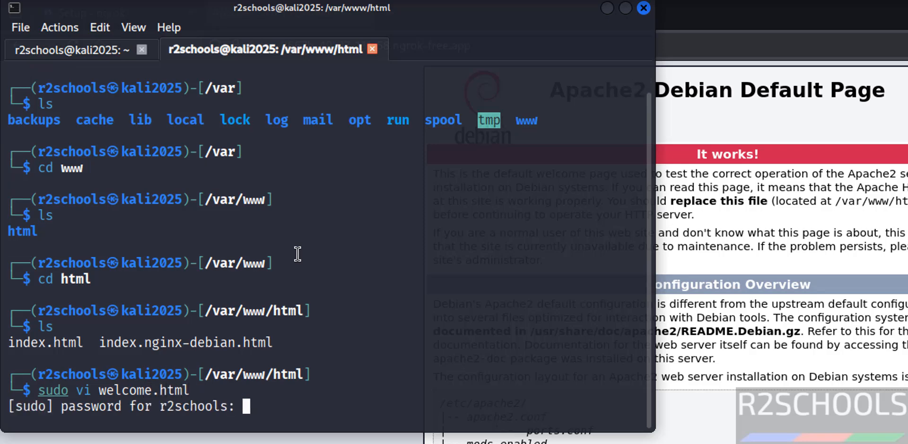
key("Return")
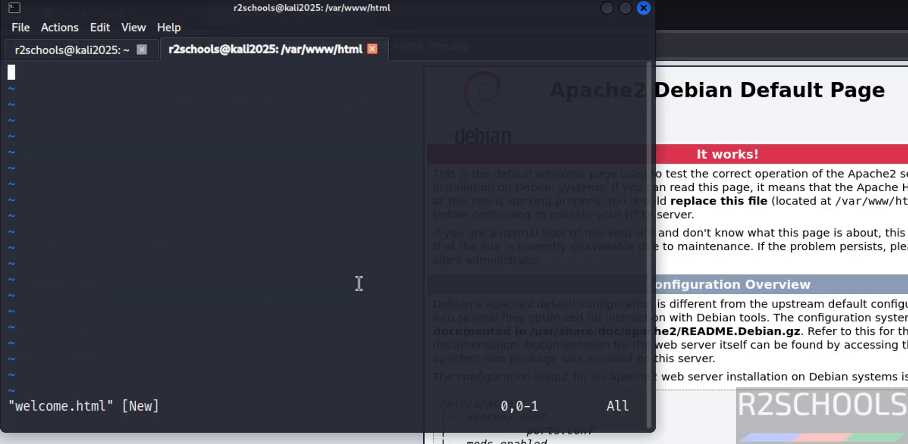
Write the h1 heading 'Welcome to my channel and please subrcibe for more tutorials'
key("i")
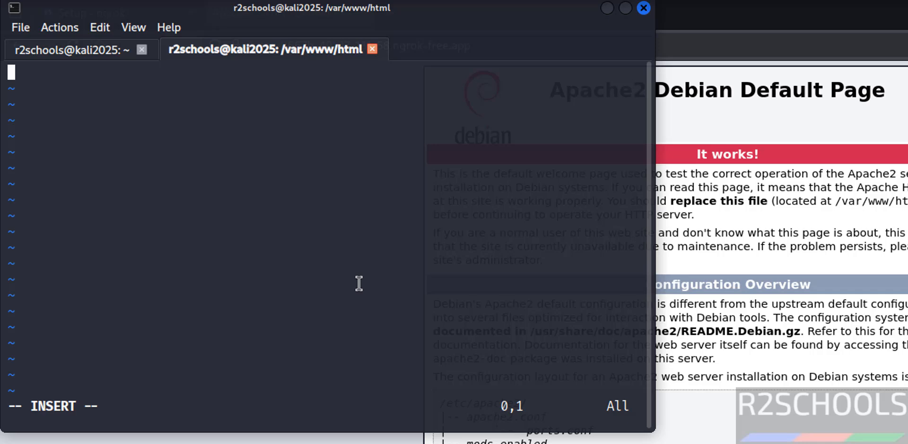
type("<h")
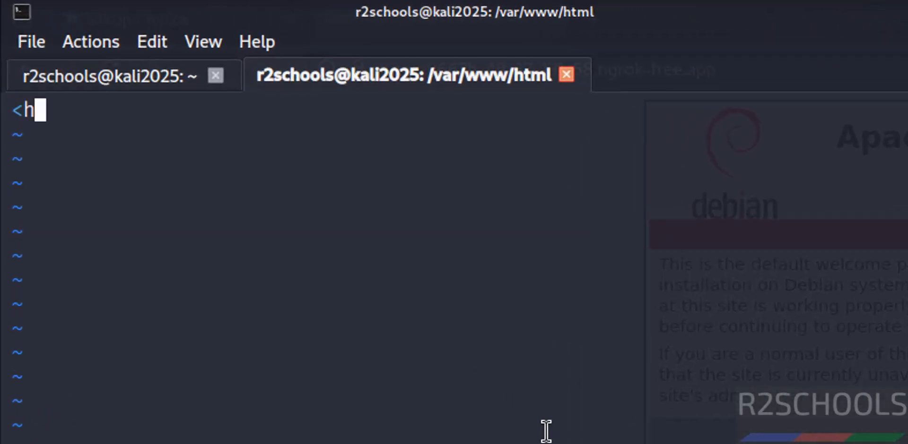
type("1>")
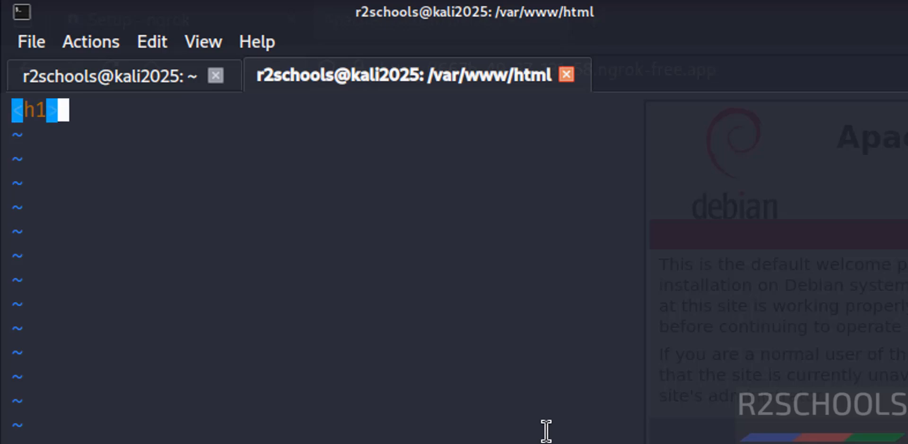
type("Welcome to r")
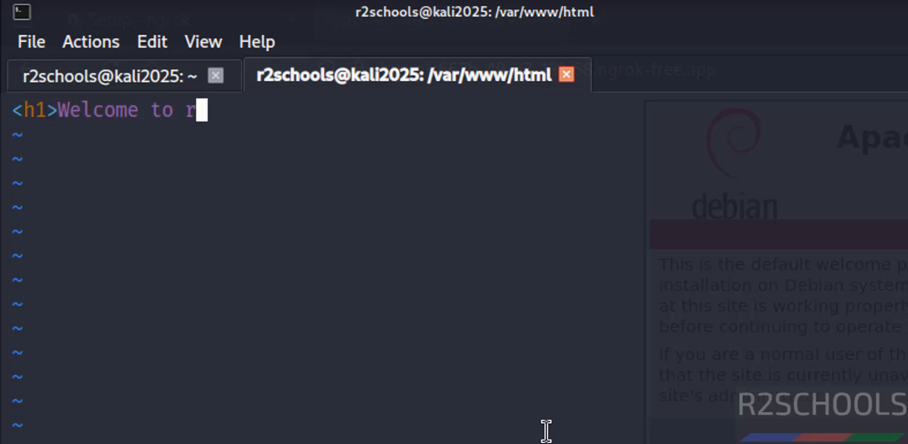
type("my cha")
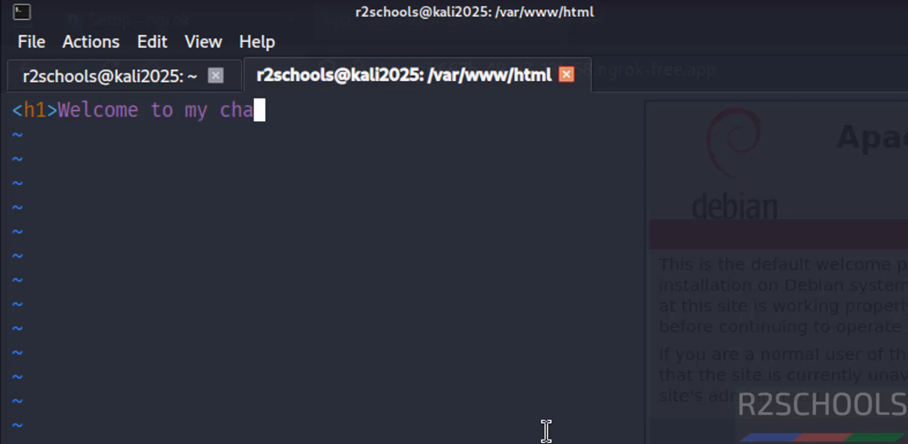
type("nnel and l")
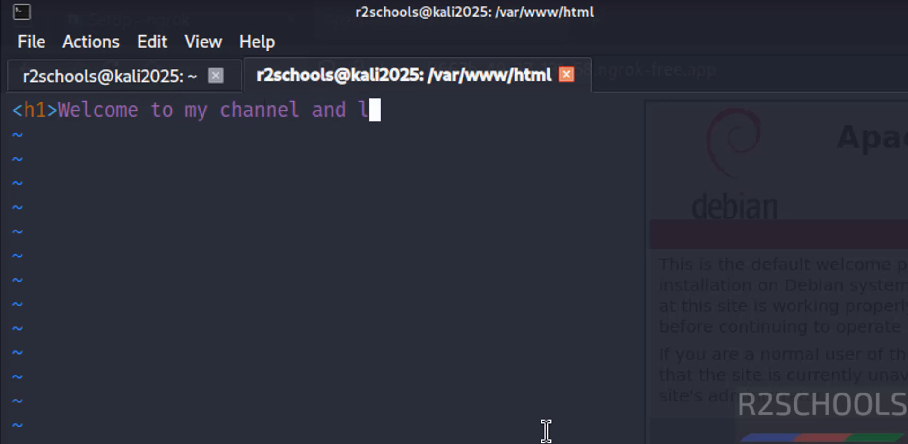
type("please")
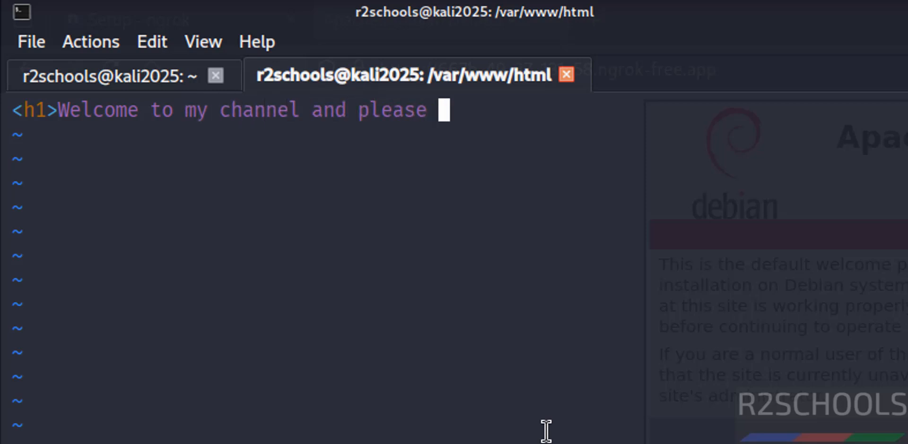
type("subr")
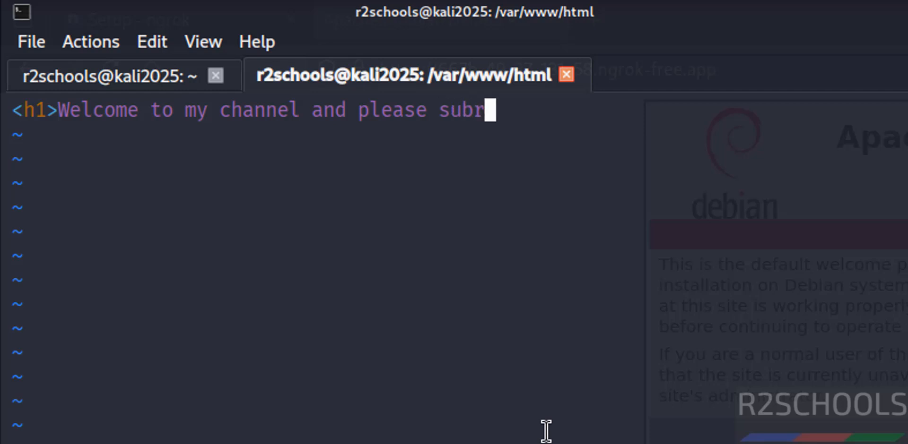
type("ibe")
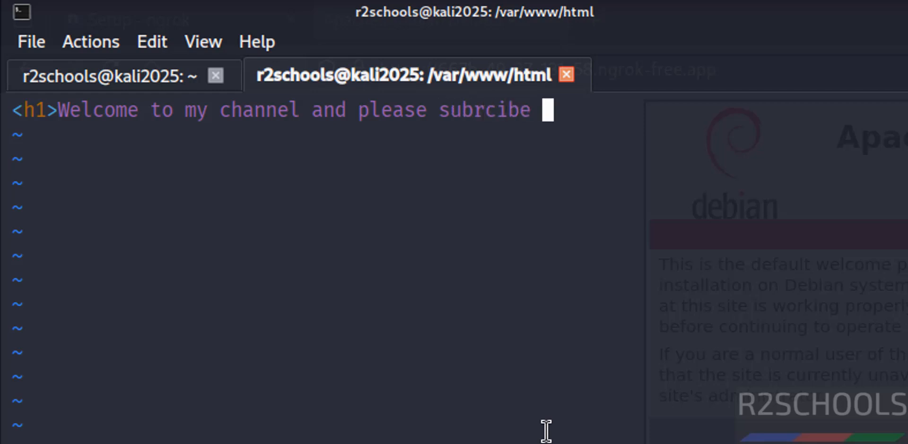
type("for more tu")
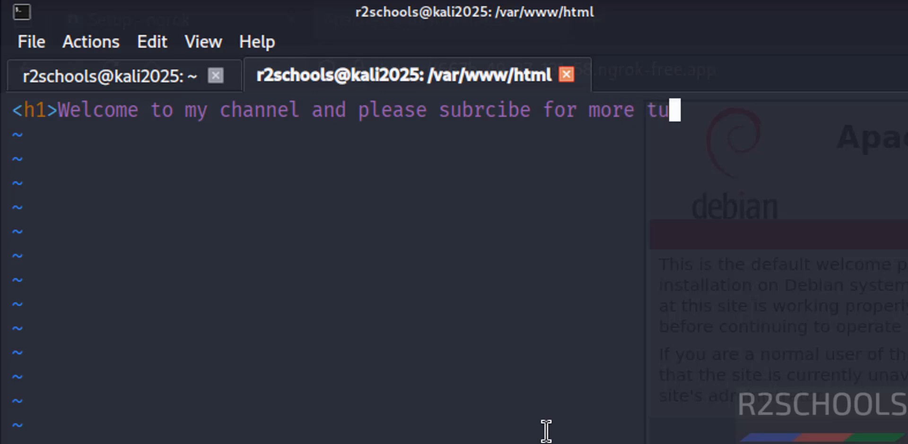
type("orials")
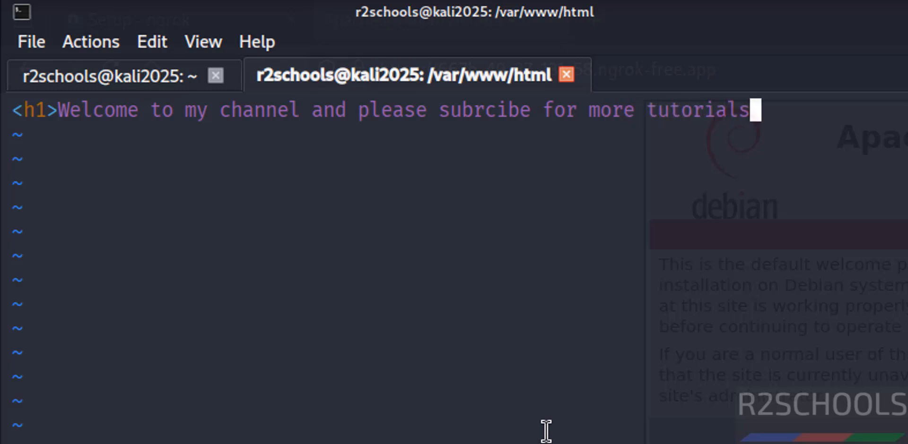
type("/h")
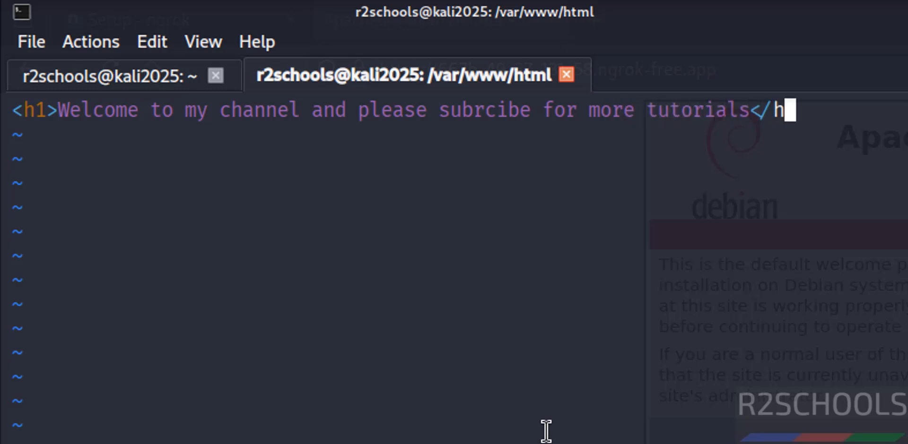
type("1>")
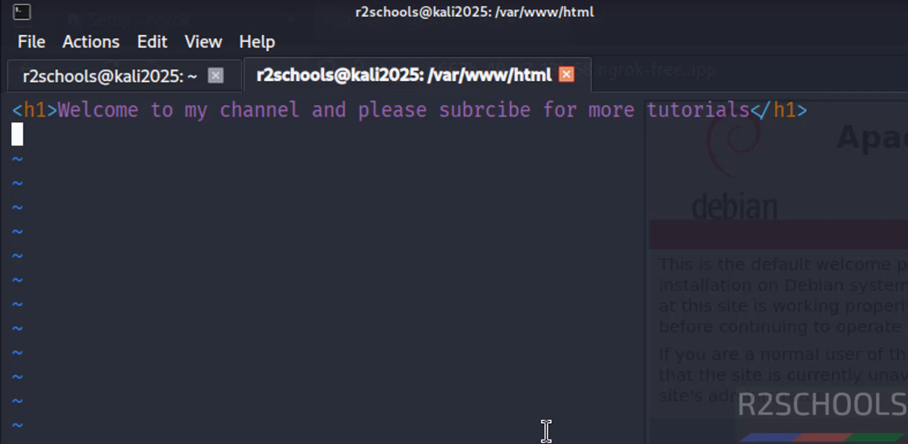
Add the h2 subheading 'Thanks' below it
type("<h2>")
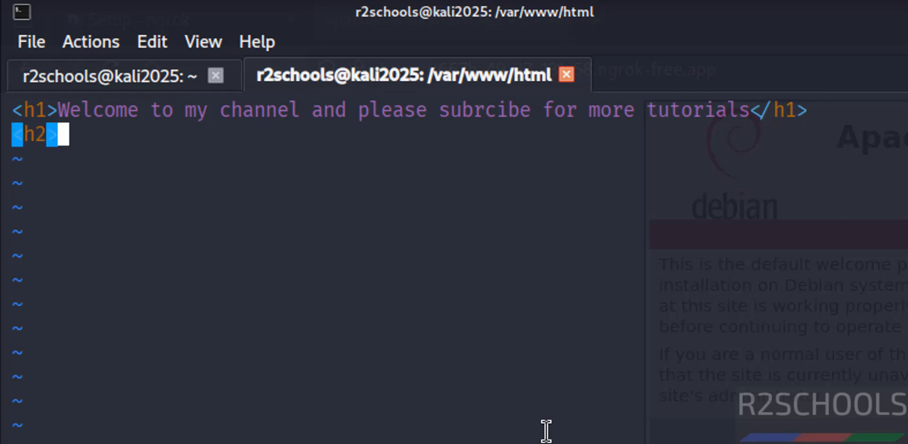
type(">Thanks<")
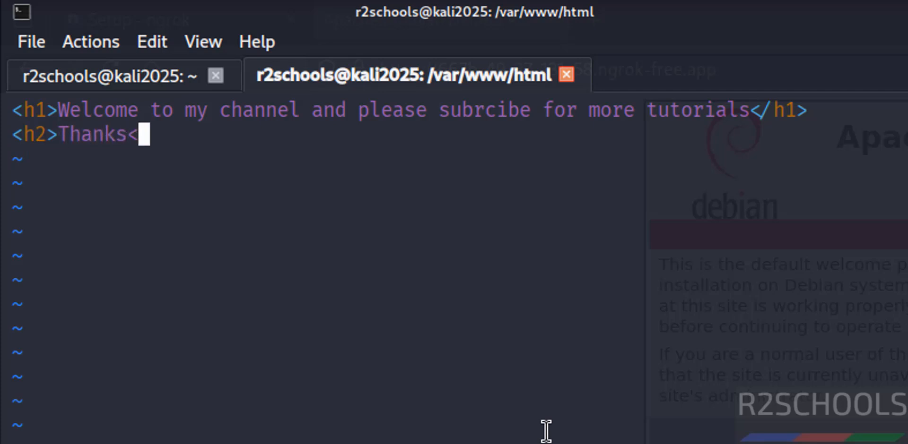
type("/h2>")
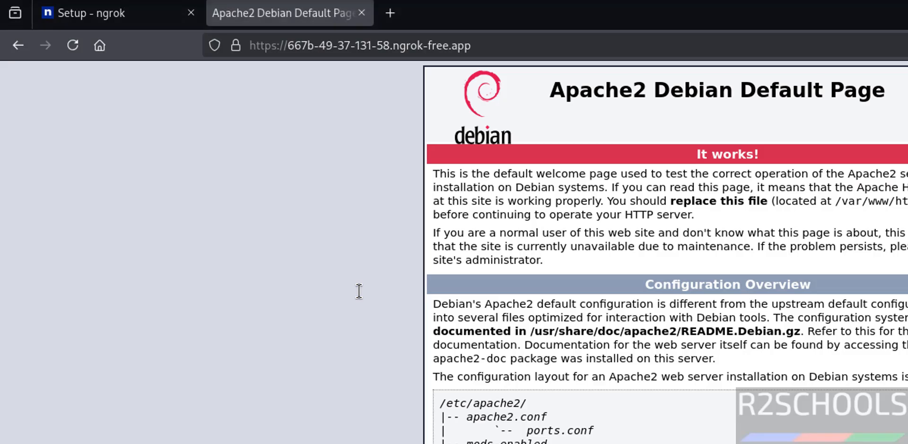
Request welcome.html at the ngrok address, correcting the name after a 404, to show the subscribe heading
left_click(359, 46)
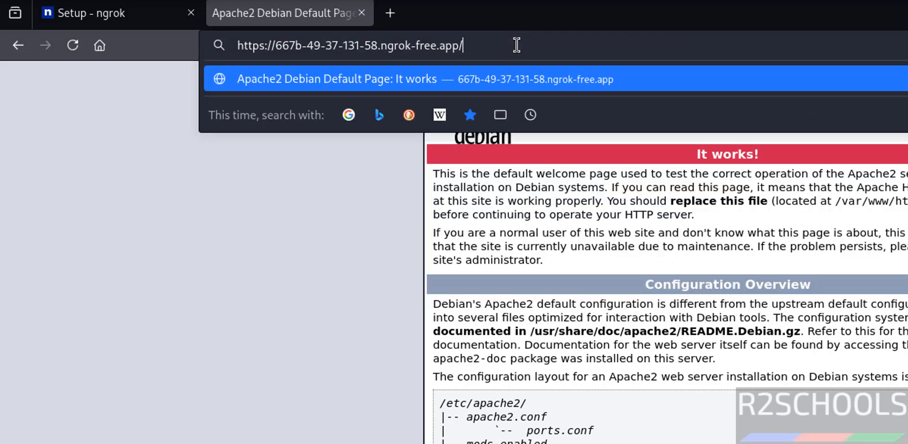
type("welcome")
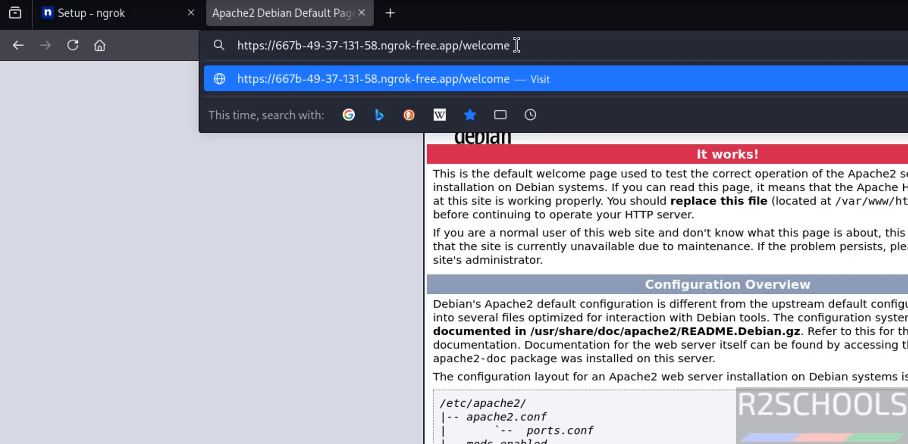
type(".html")
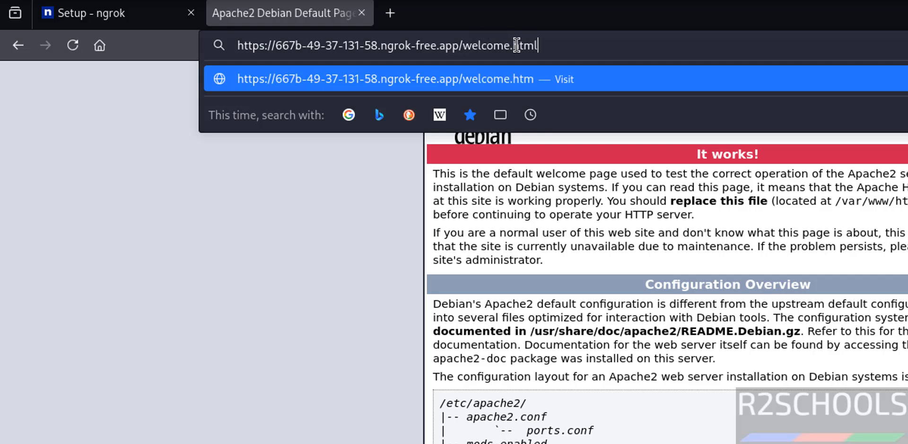
key("Return")
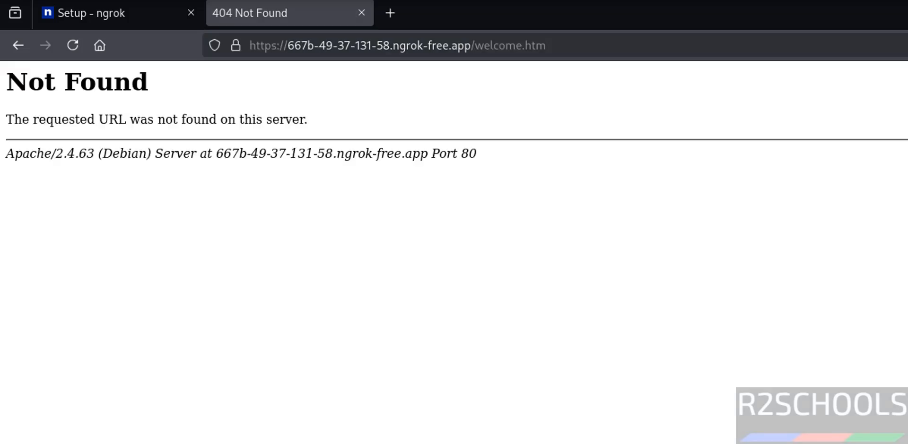
left_click(396, 45)
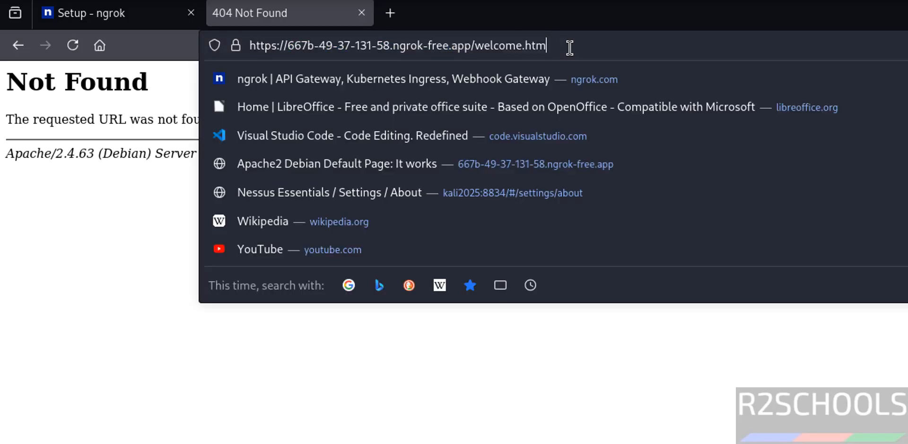
key("Return")
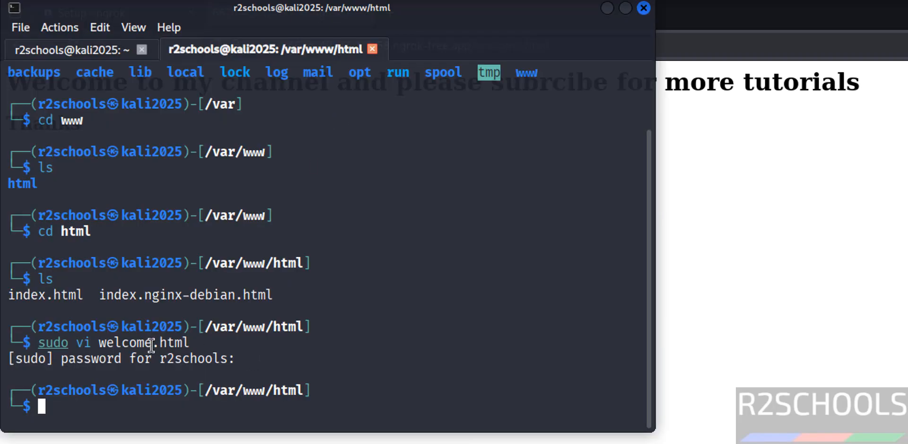
Read welcome.html with 'sudo more' to confirm its h1 and h2 headings
type("more welcome.html")
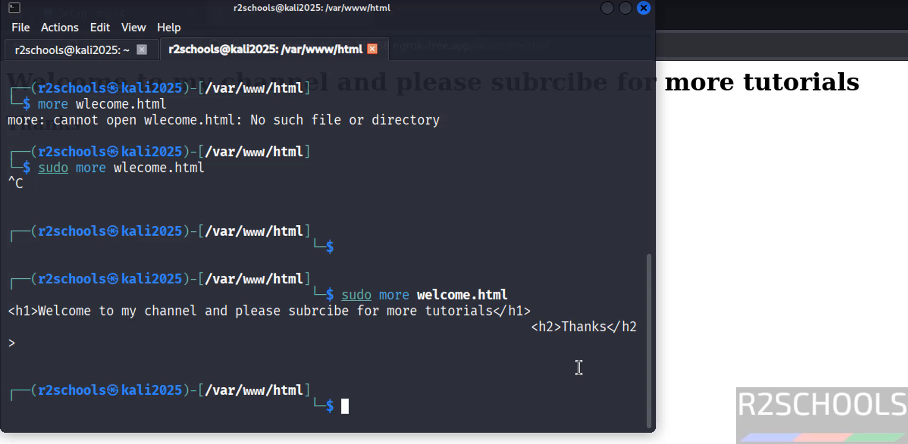
Stop apache2 with systemctl, check it is inactive, and reload the tunnelled page to get ERR_NGROK_8012
type("sudo systemctl status nessusd")
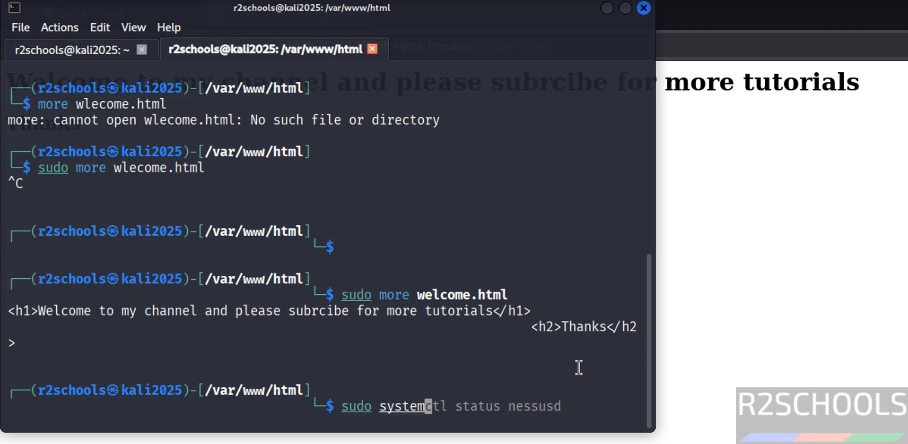
type("stop")
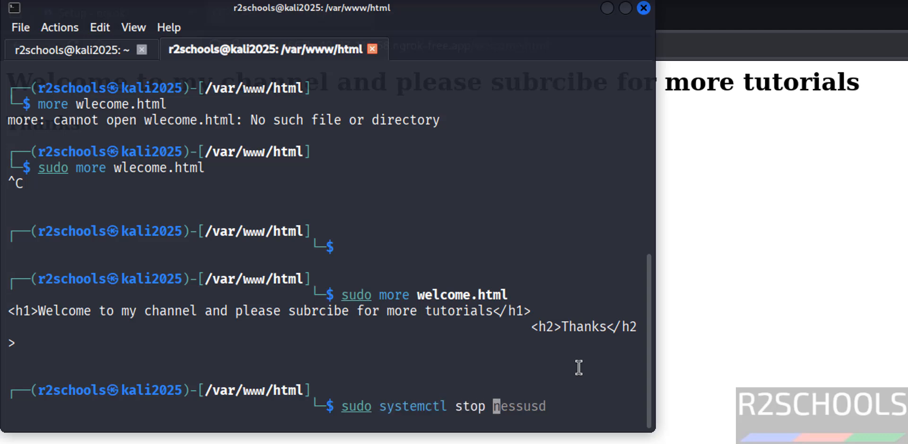
type("apache2")
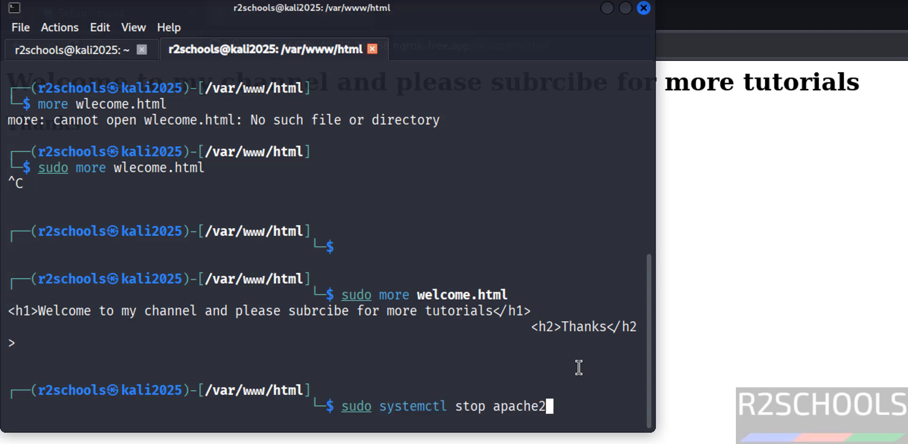
key("Return")
type("sudo systemctl")
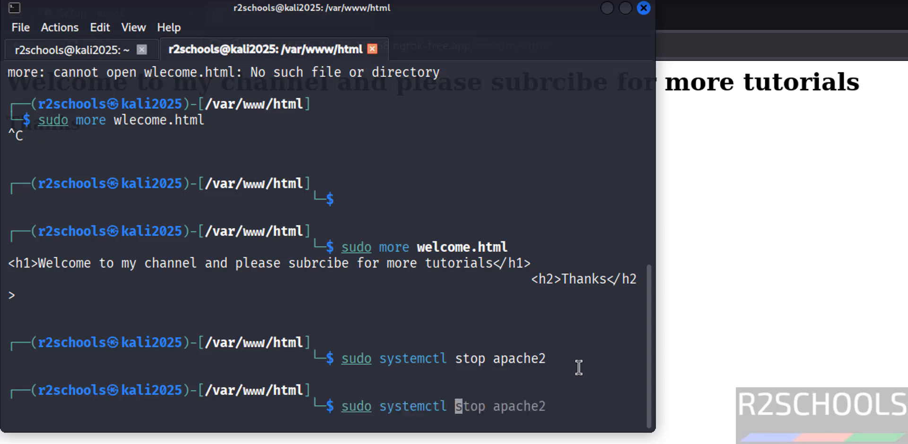
type("status nessusd")
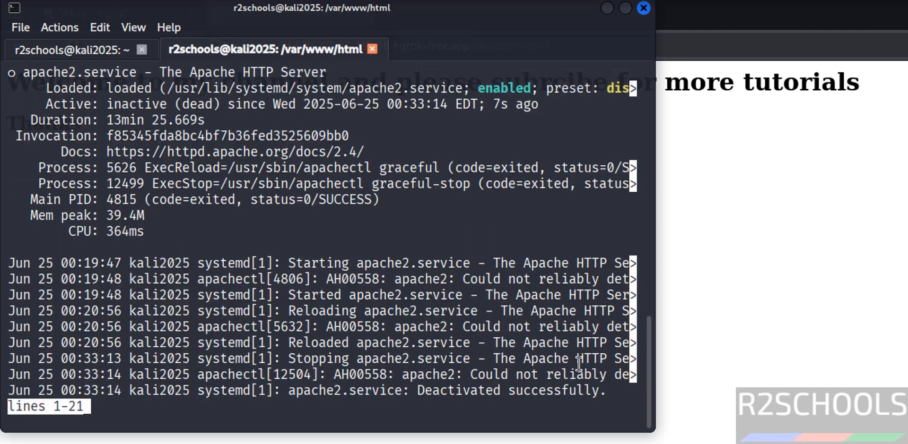
mouse_move(374, 110)
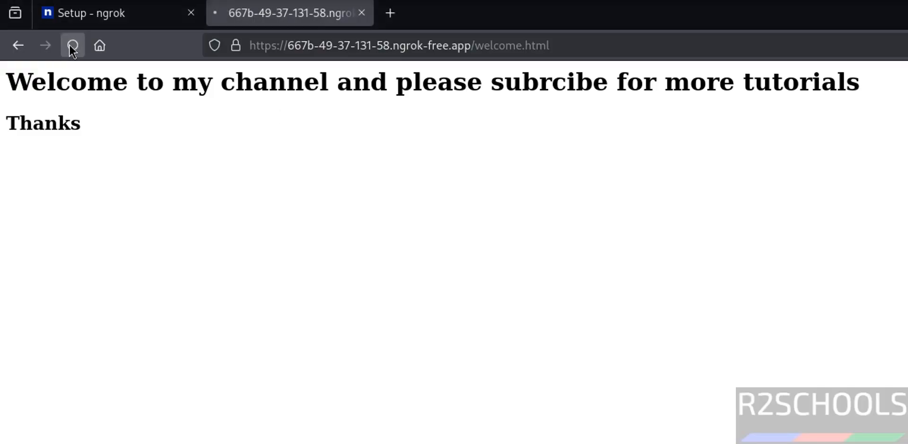
left_click(72, 46)
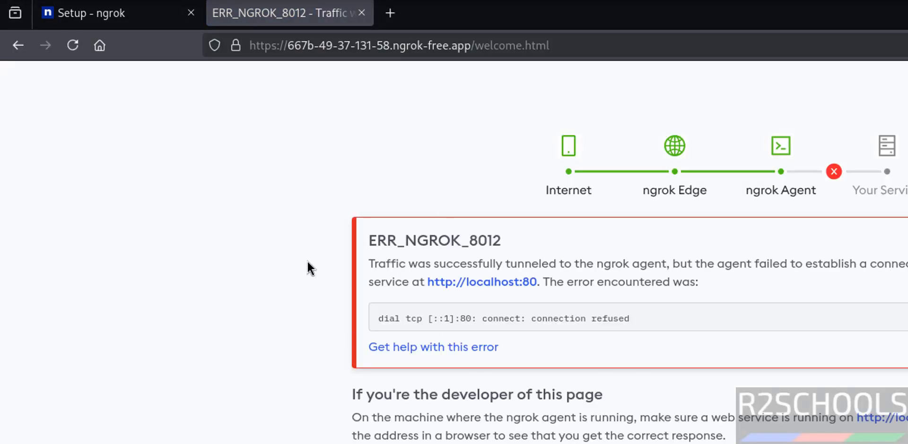
mouse_move(171, 280)
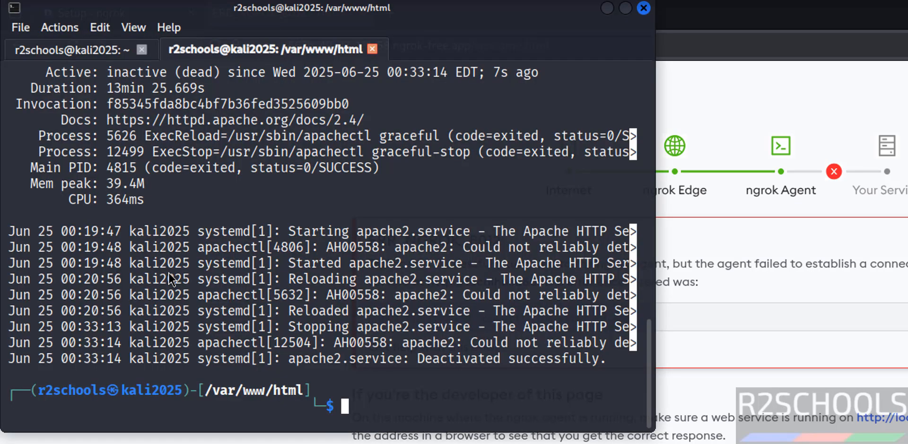
Start apache2 again, confirm it is active in systemctl status, and return to the browser
type("sudo systemctl status apache2")
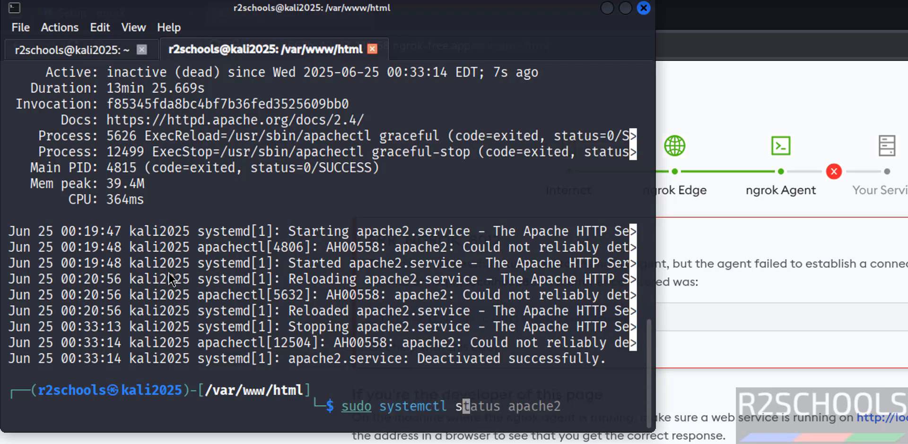
type("start apache")
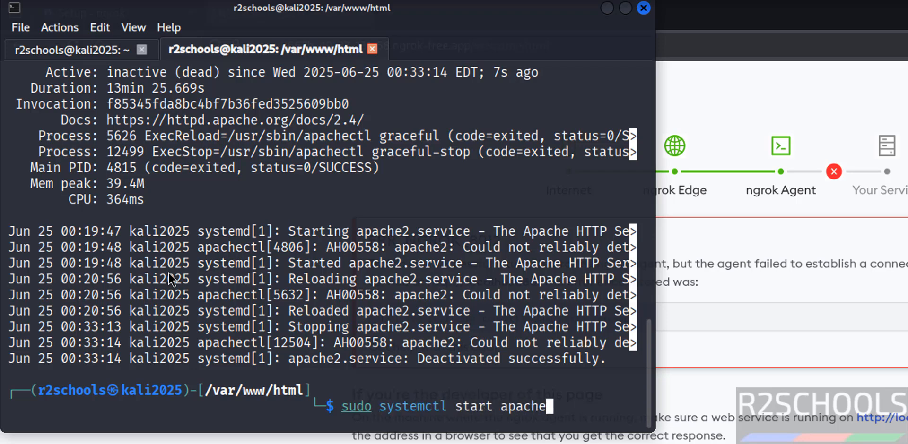
key("Return")
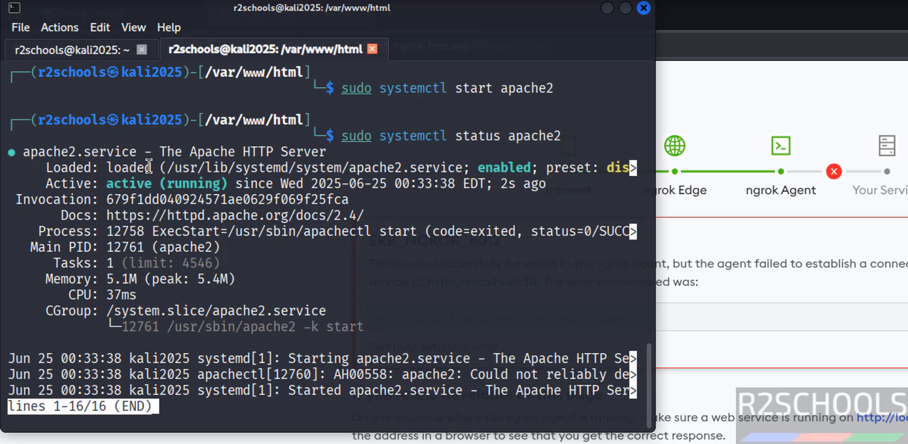
key("q")
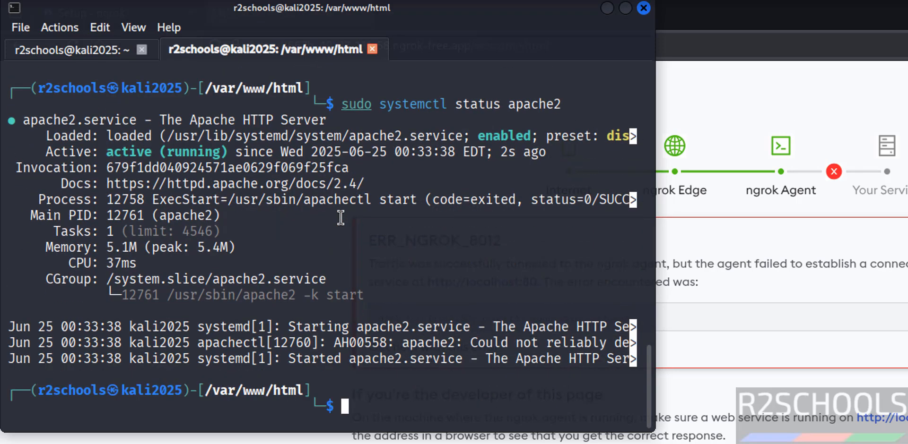
left_click(288, 13)
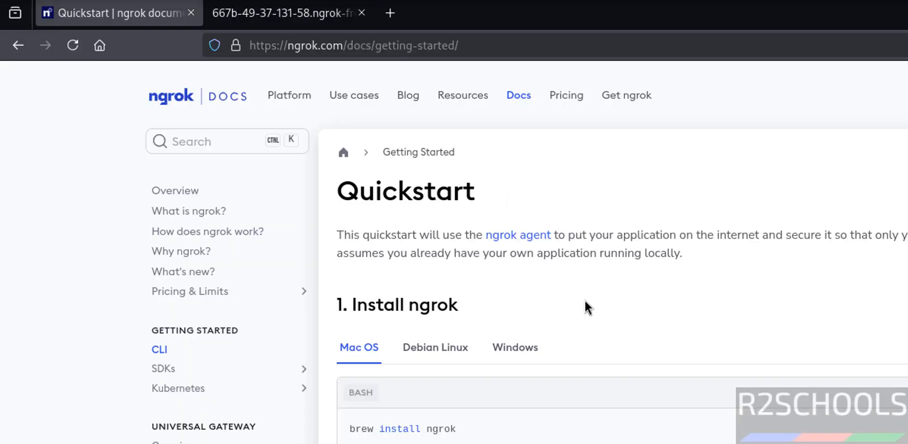
mouse_move(613, 291)
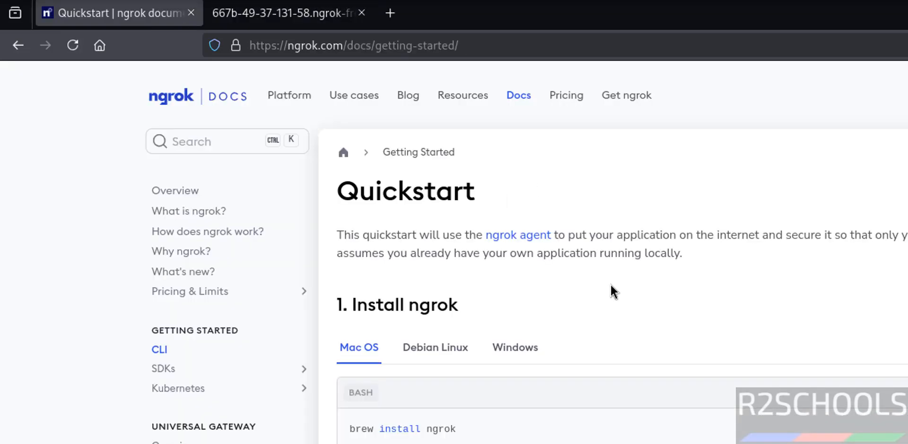